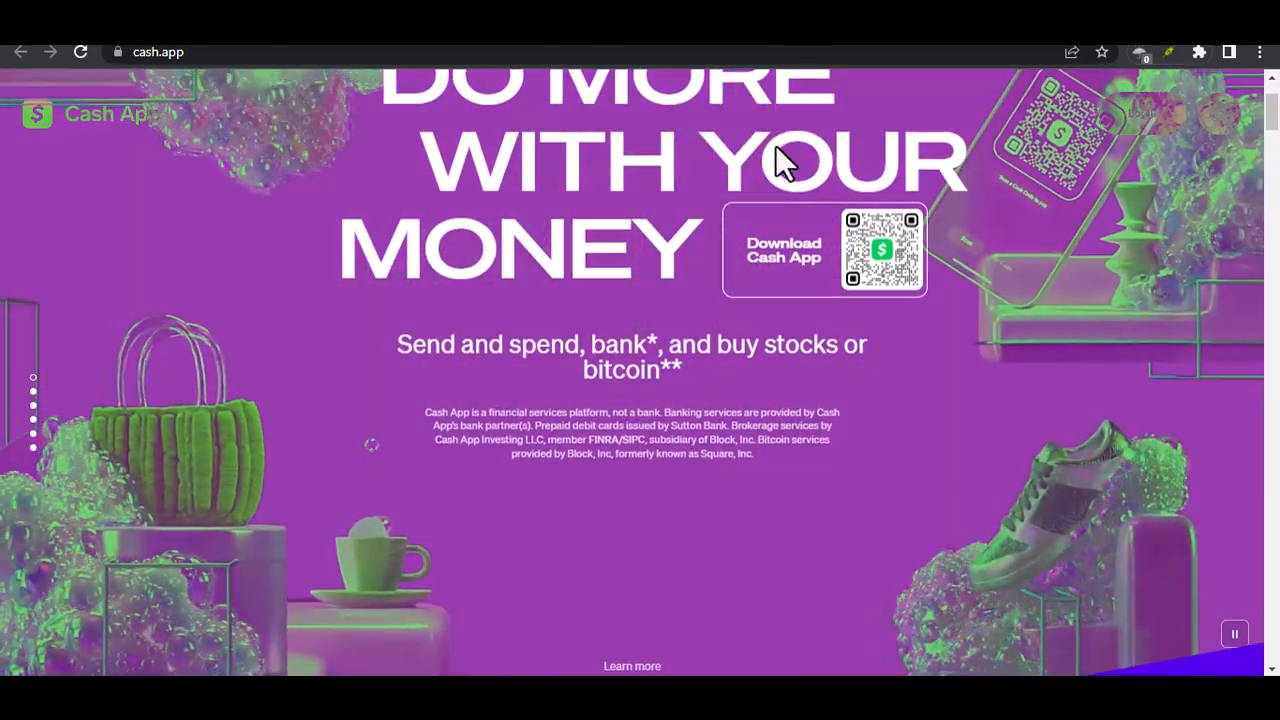
scroll(down, 3)
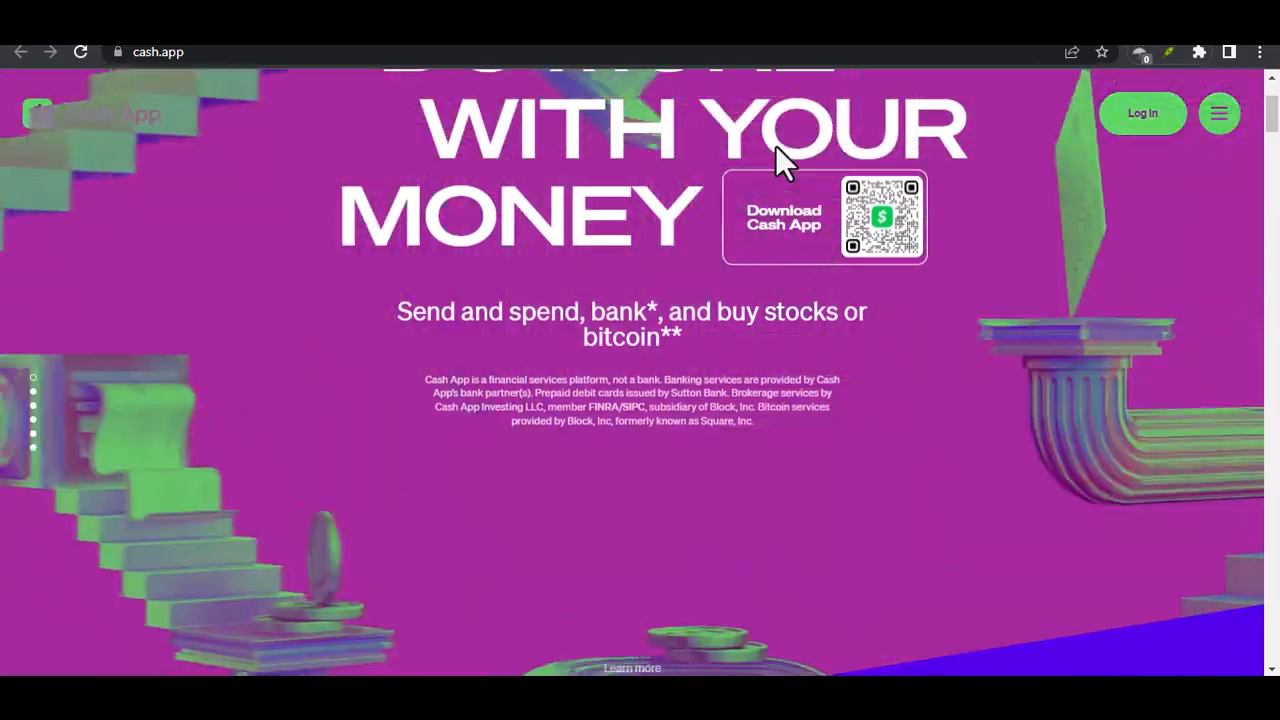
scroll(down, 3)
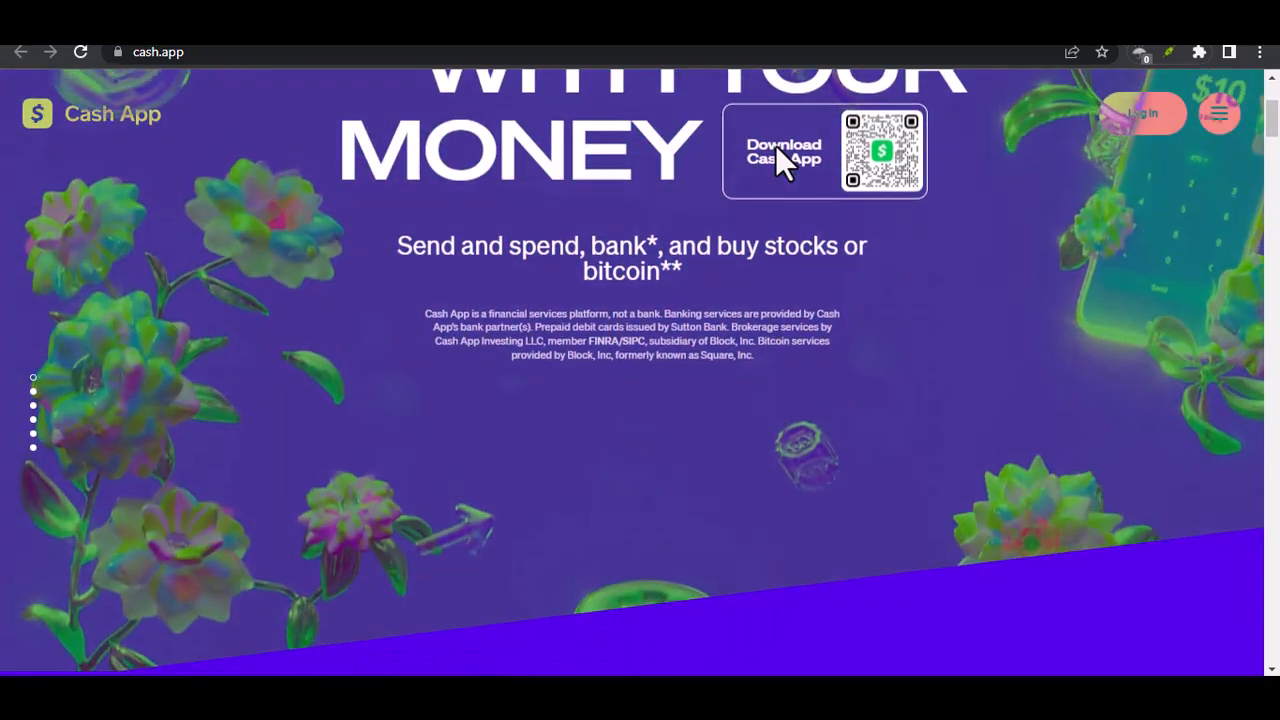
scroll(down, 3)
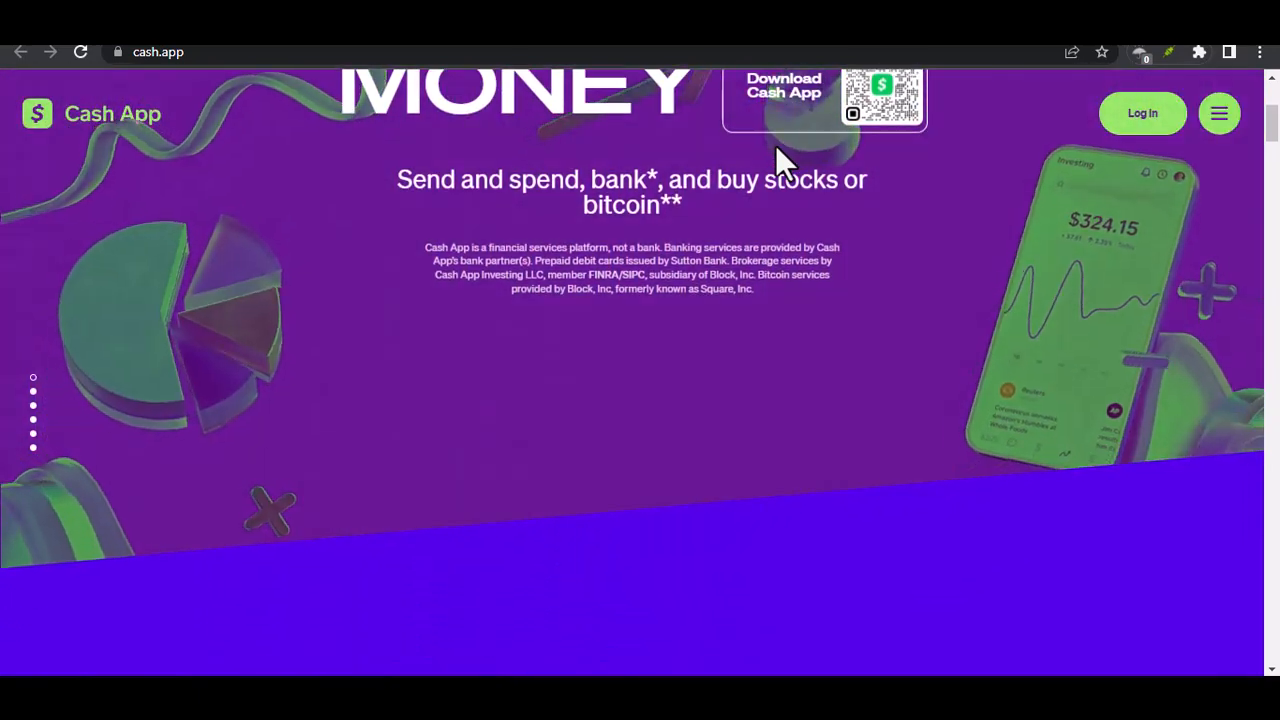
scroll(down, 3)
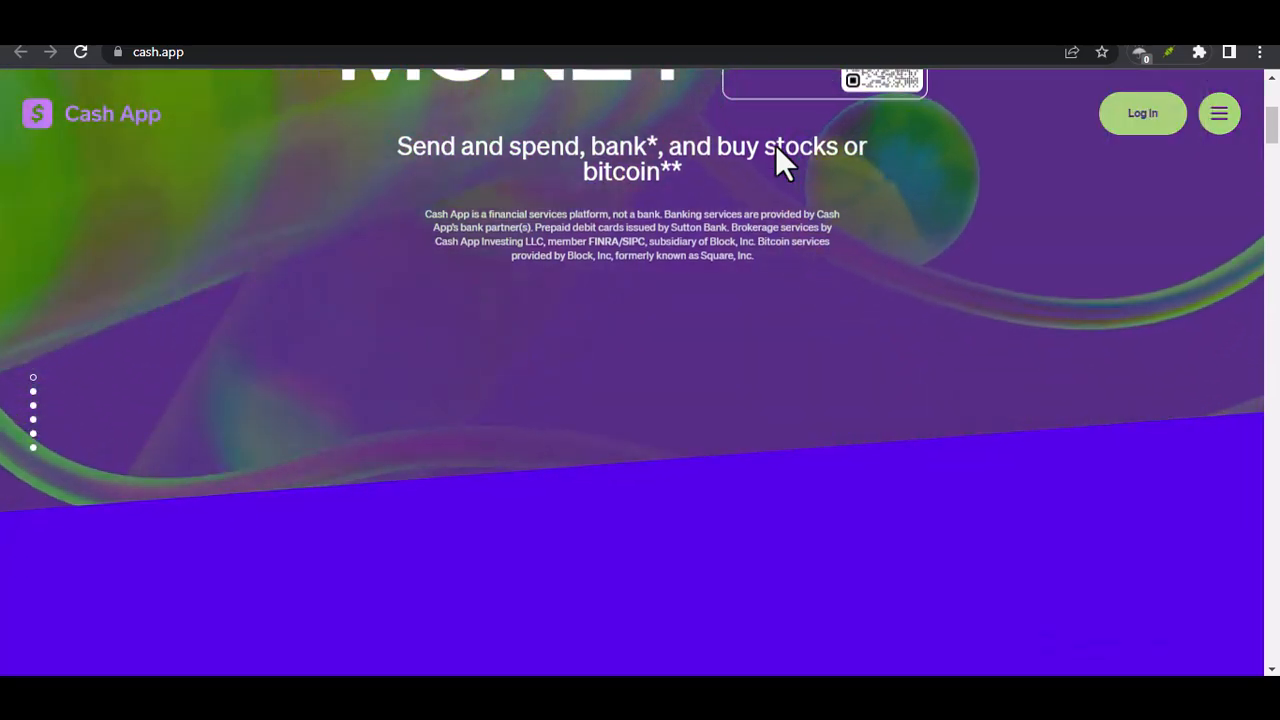
scroll(down, 3)
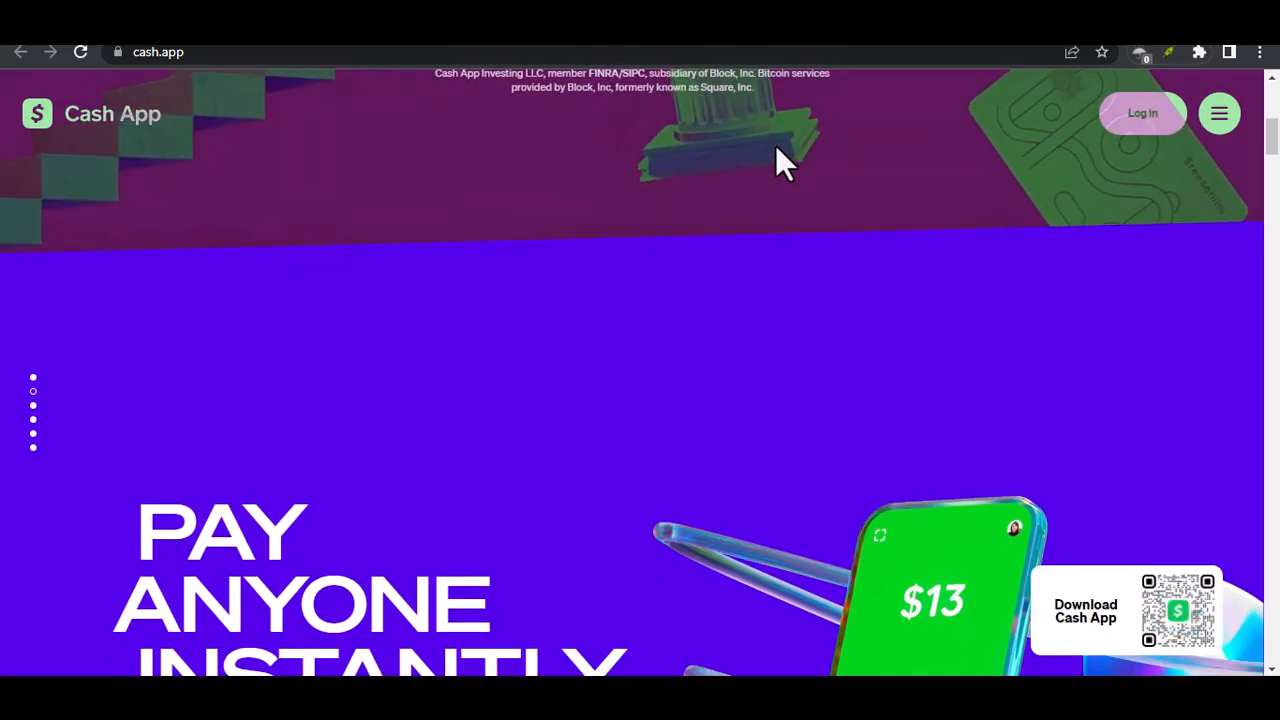
scroll(down, 3)
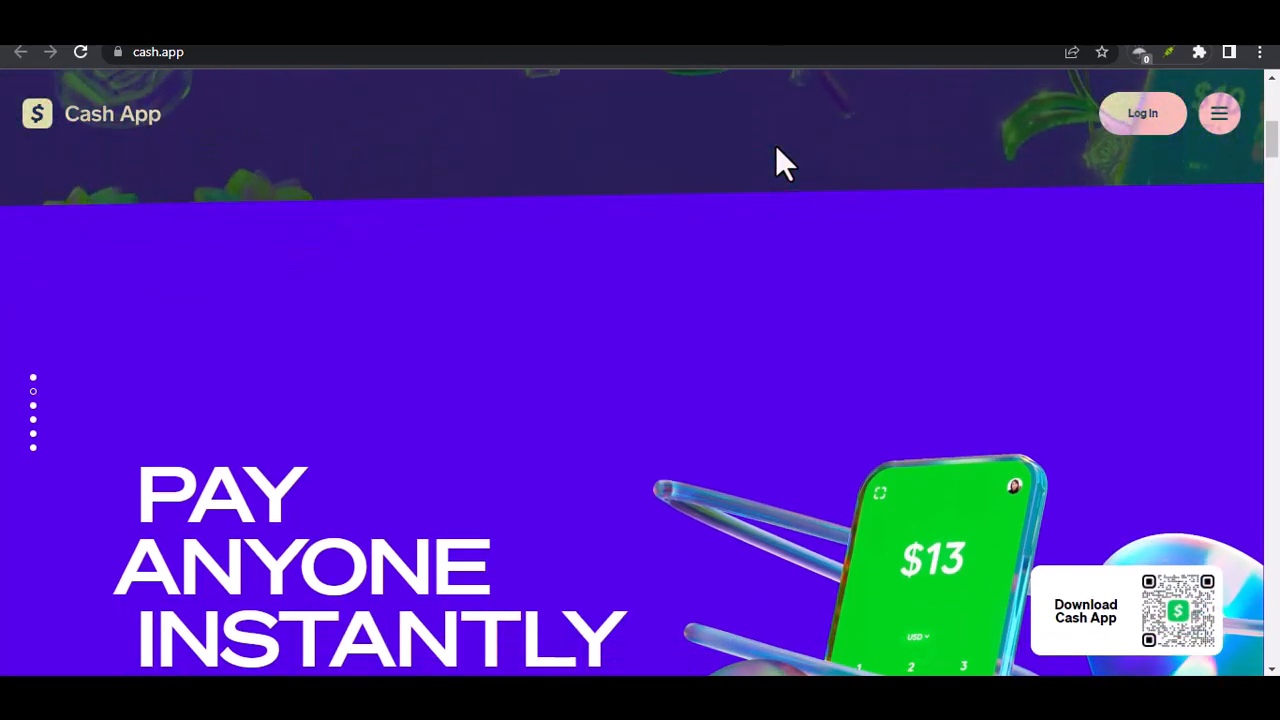
scroll(down, 3)
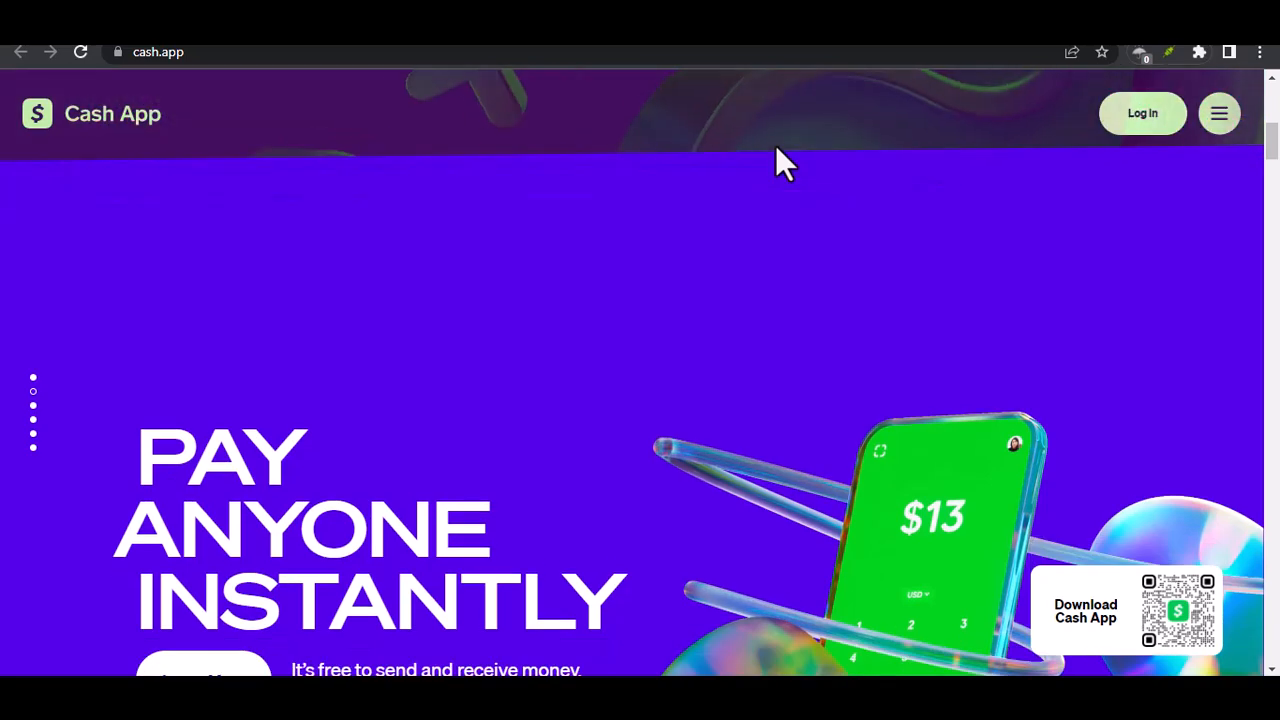
scroll(down, 3)
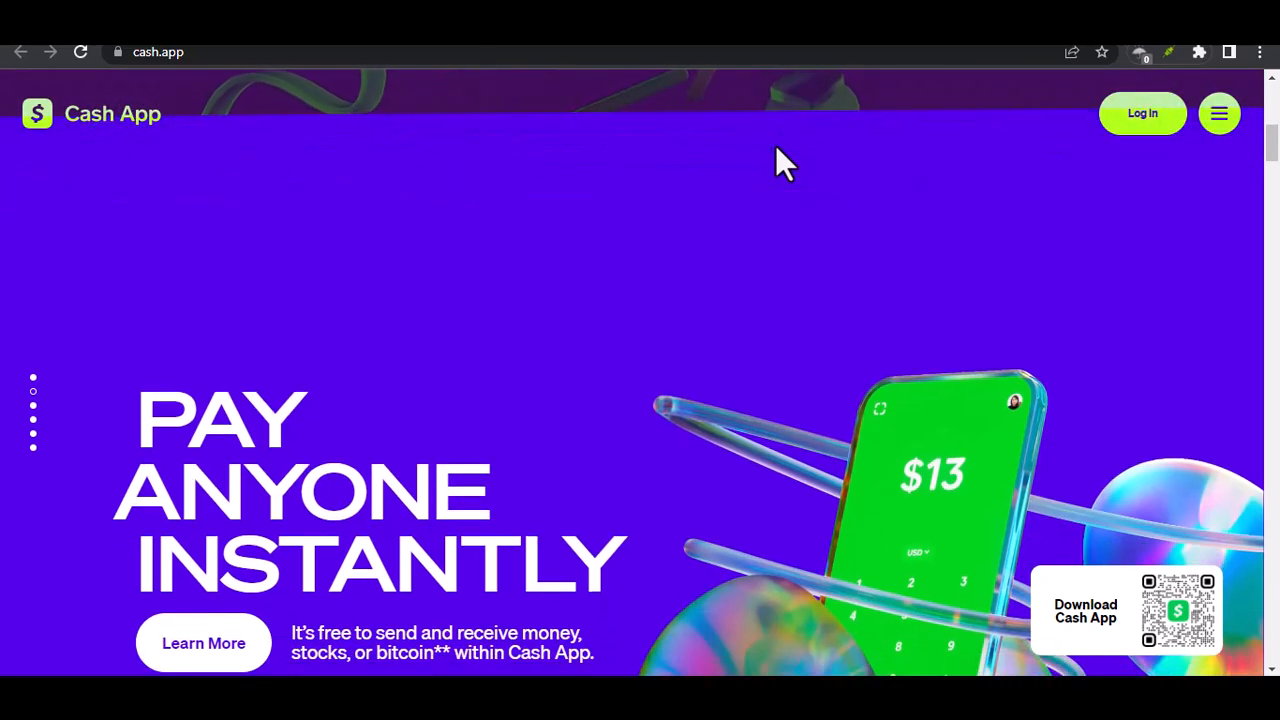
scroll(down, 3)
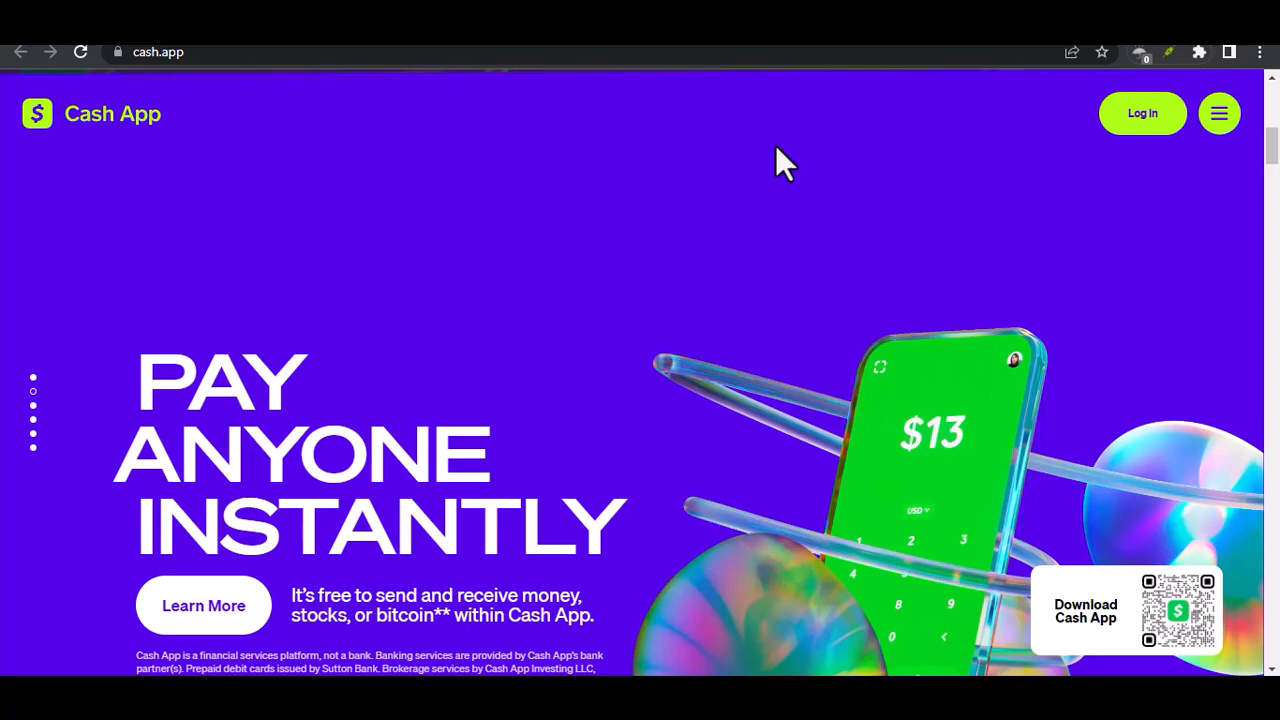
scroll(down, 3)
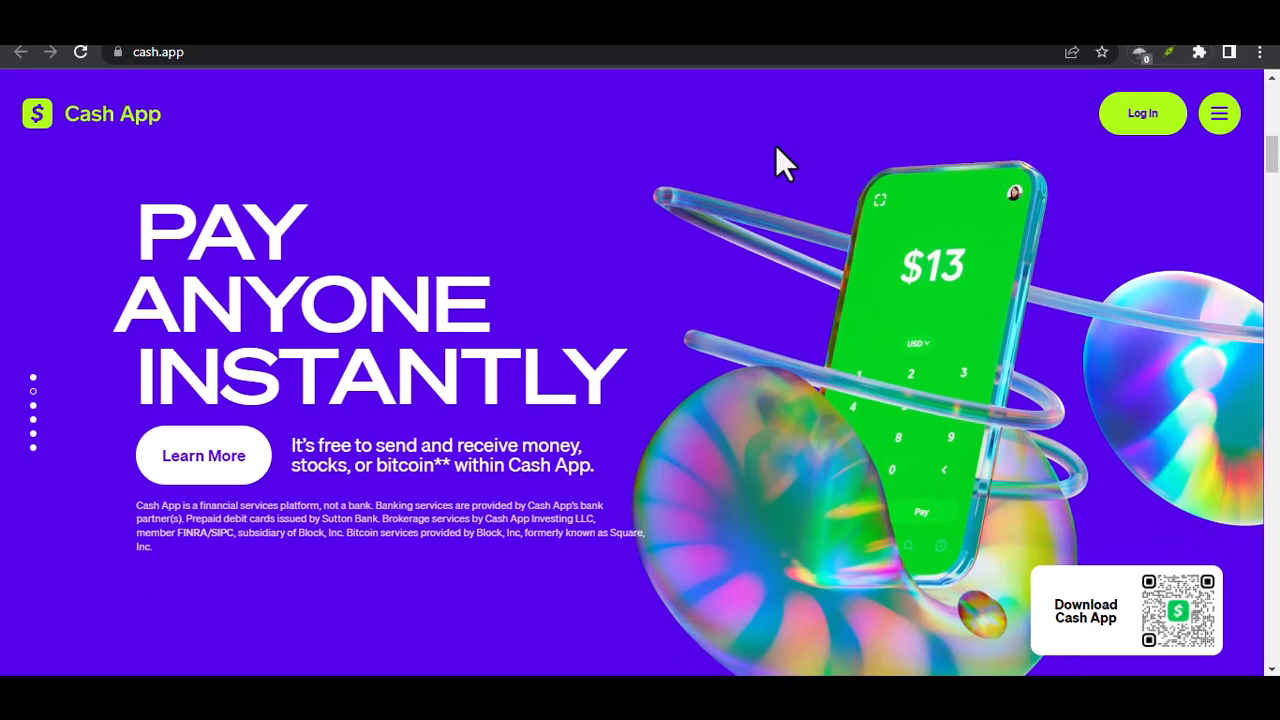
scroll(down, 3)
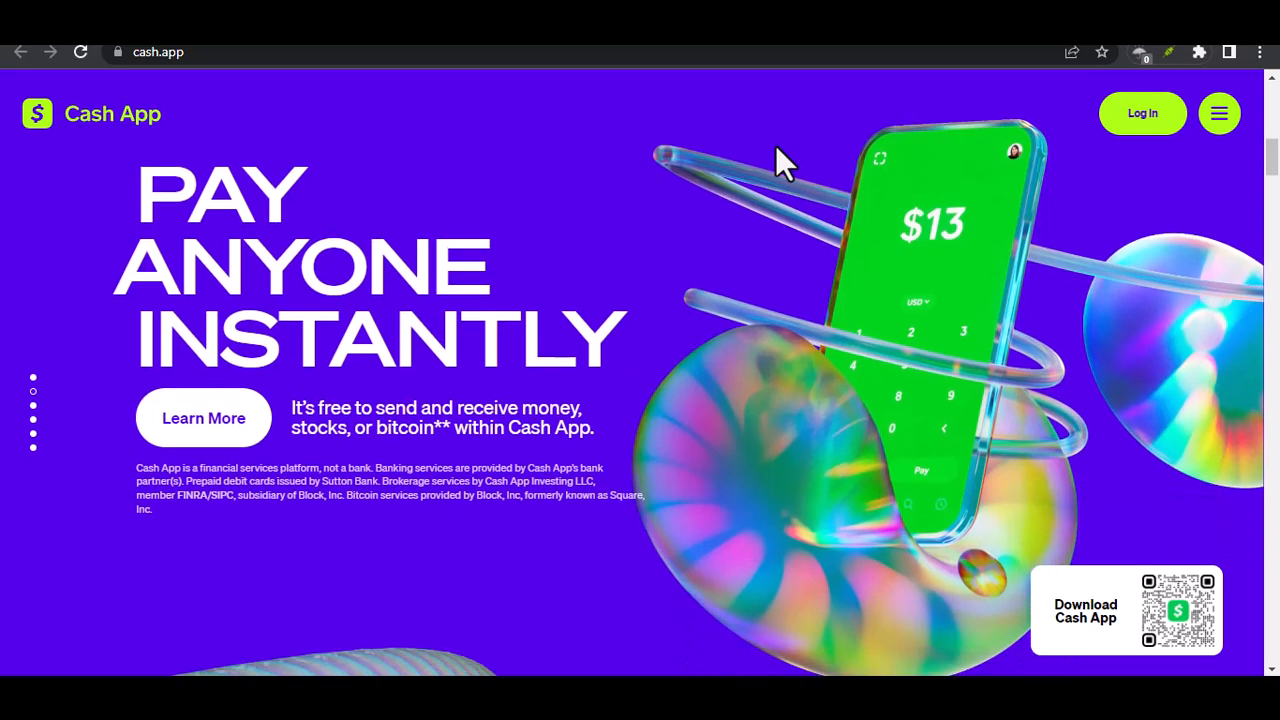
scroll(down, 3)
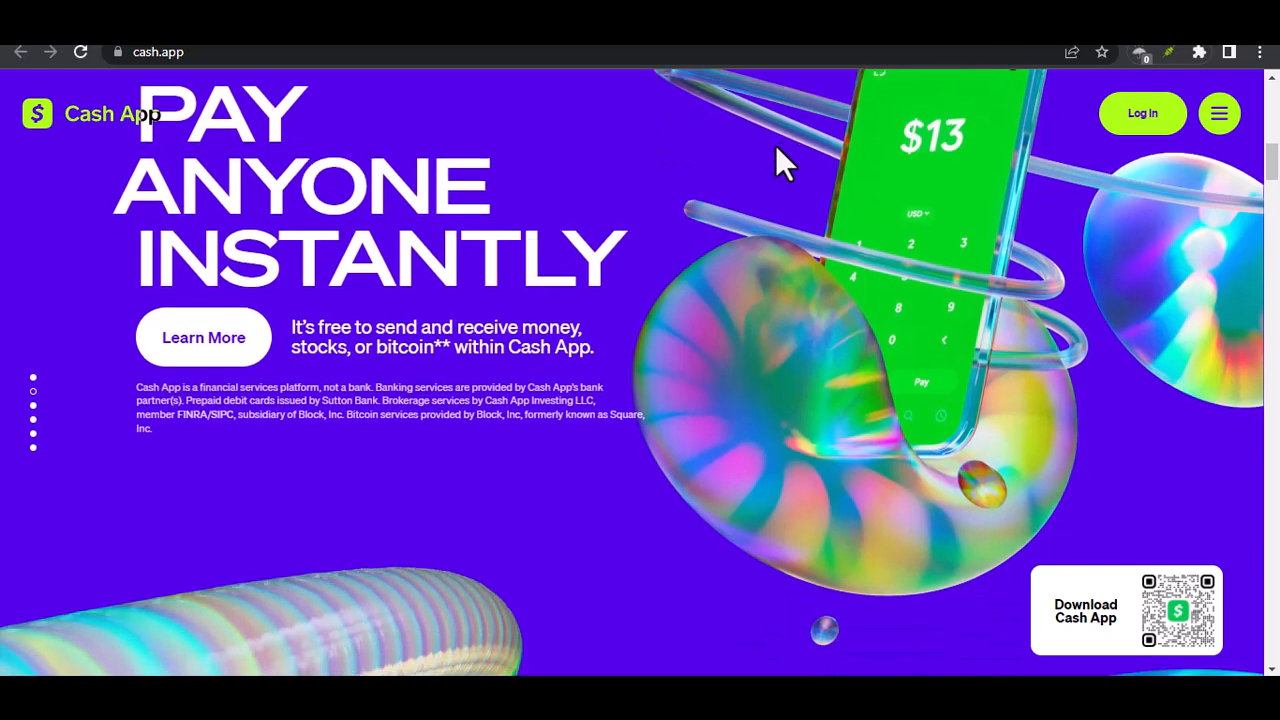
scroll(down, 3)
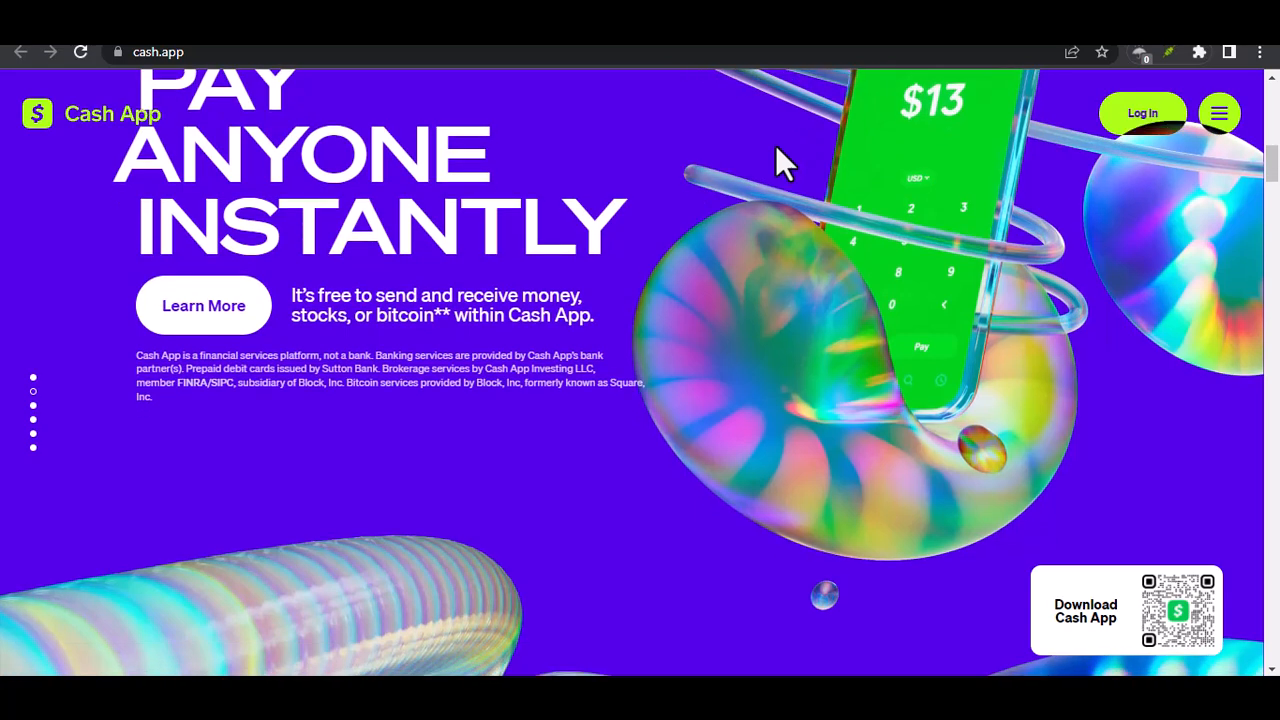
scroll(down, 3)
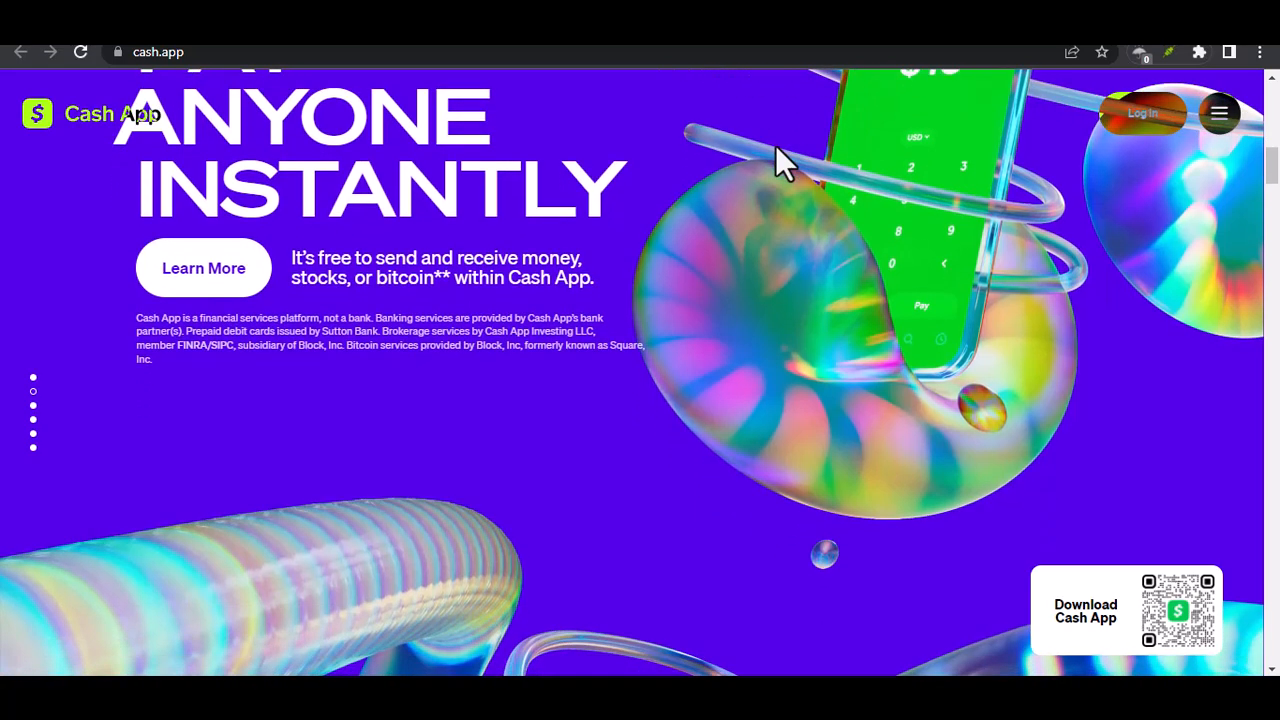
scroll(down, 3)
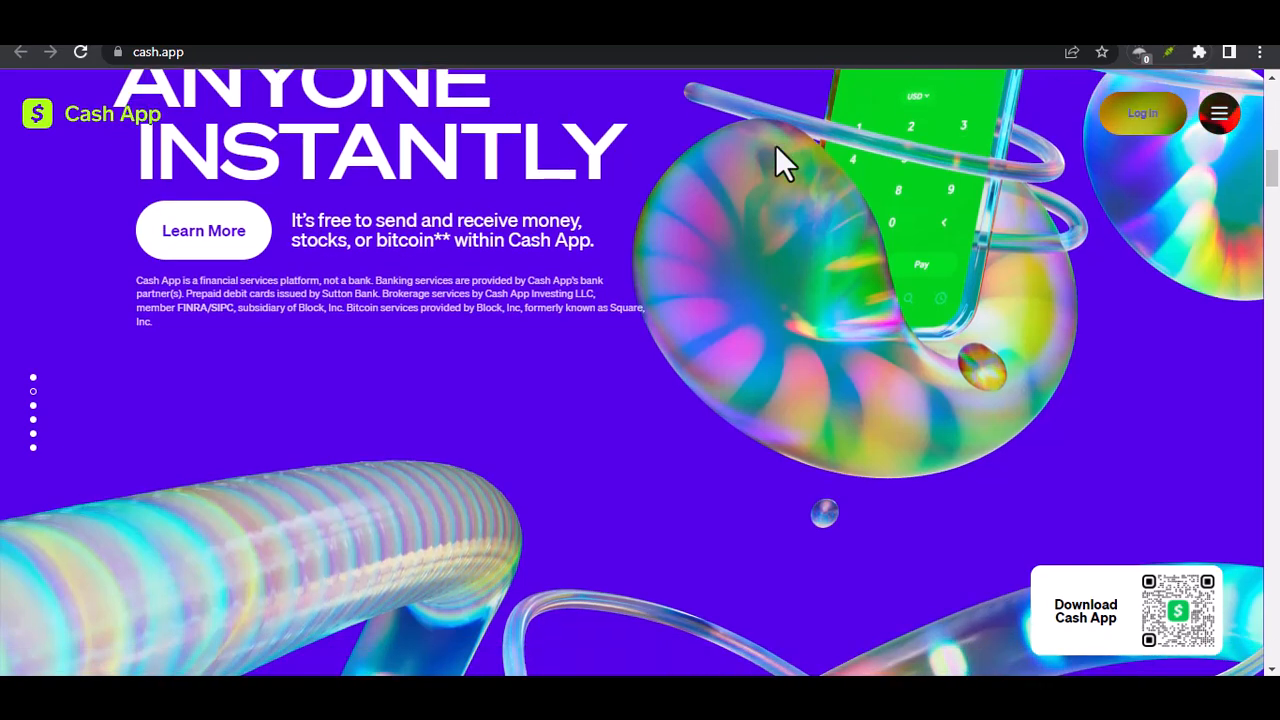
scroll(down, 3)
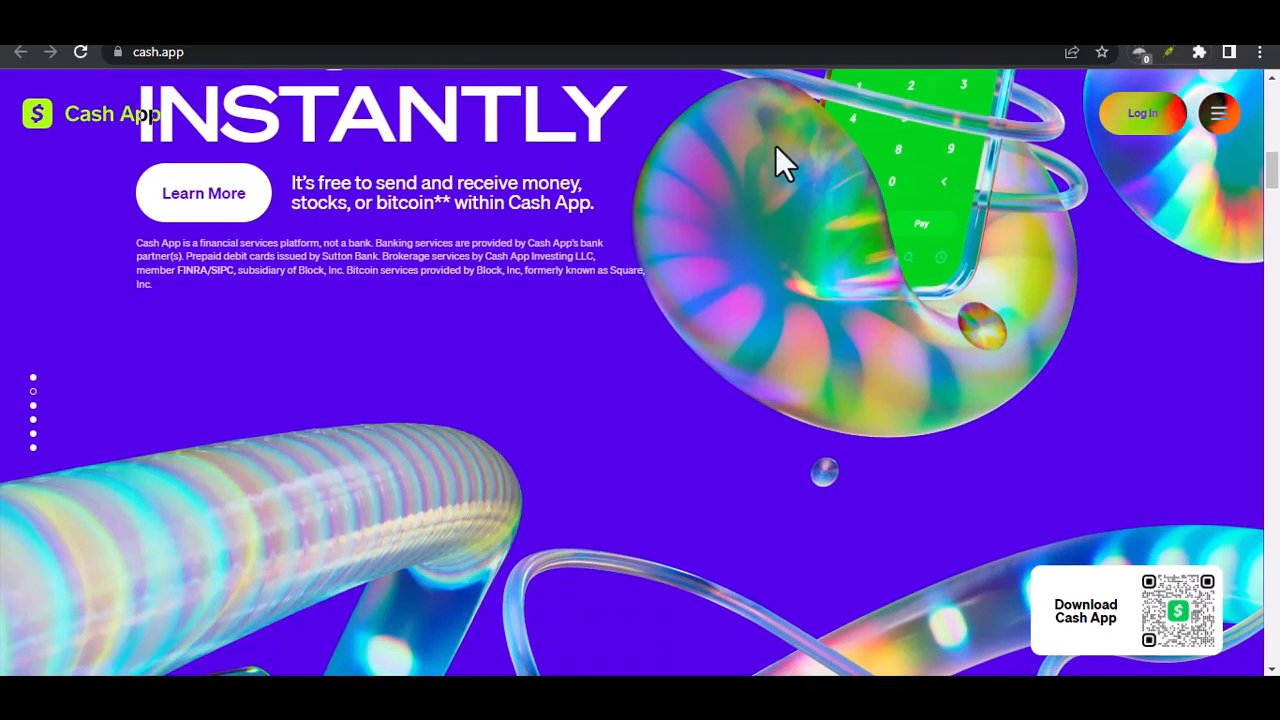
scroll(down, 3)
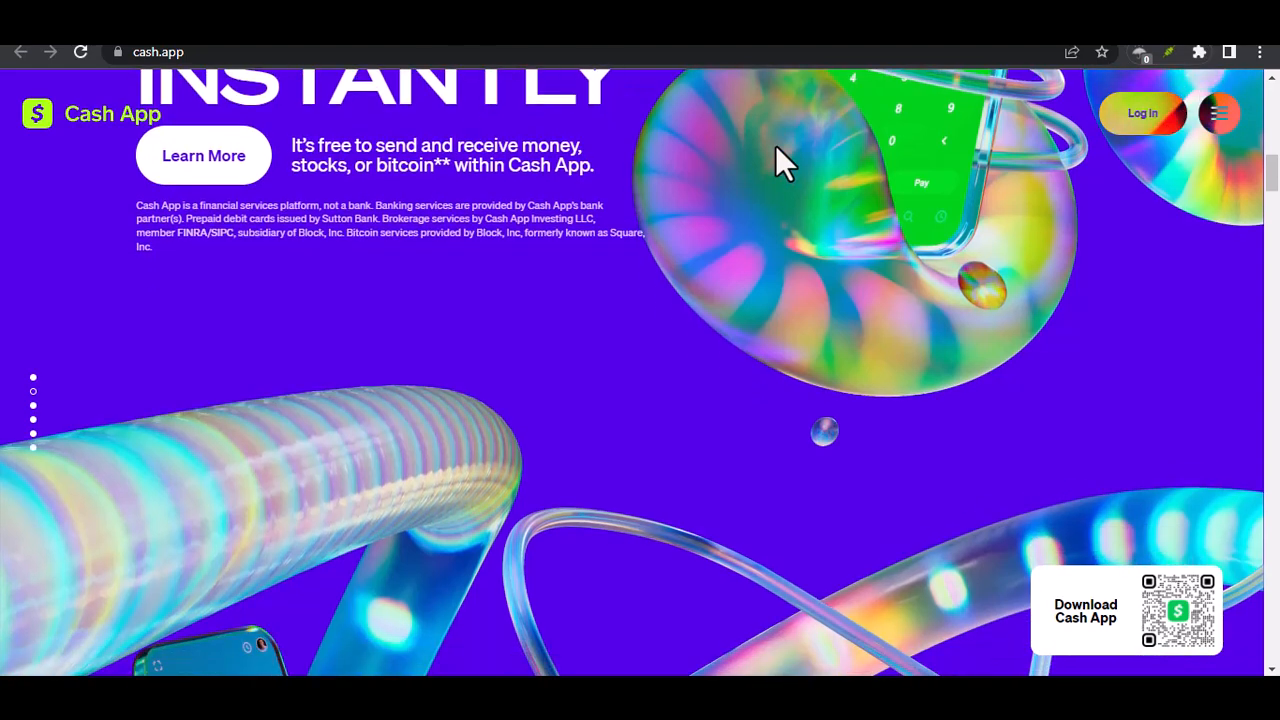
scroll(down, 3)
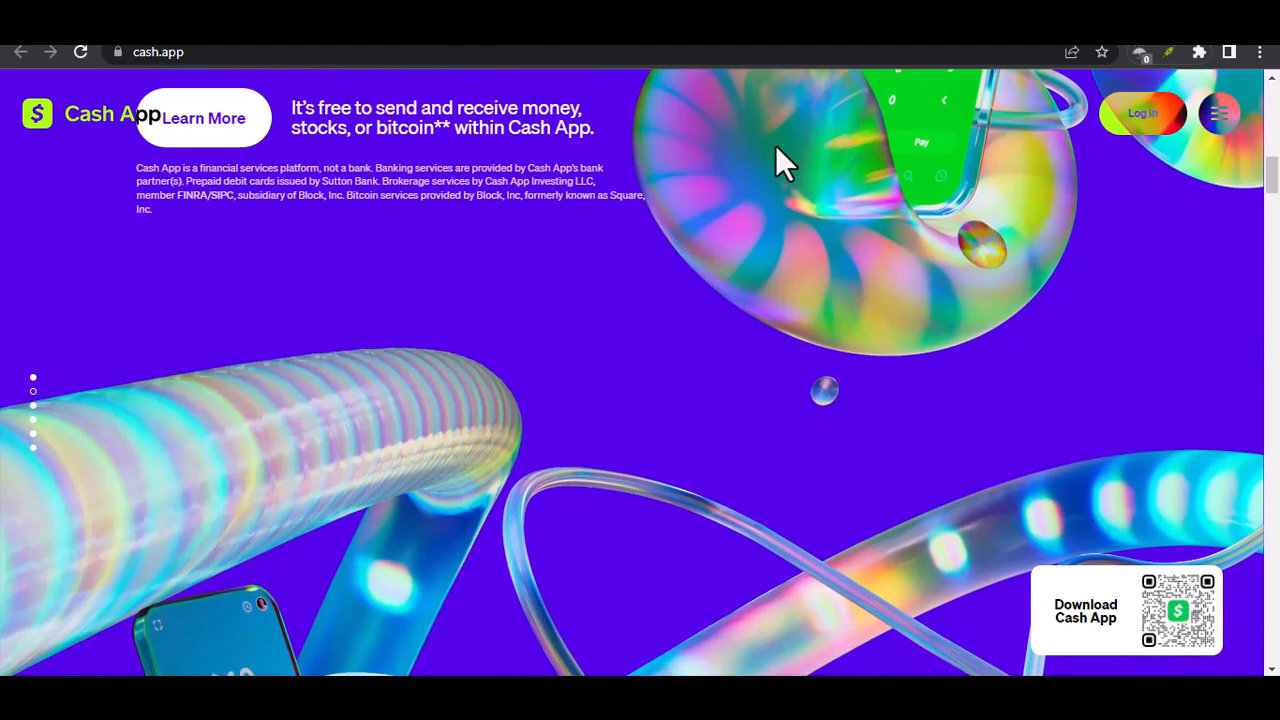
scroll(down, 3)
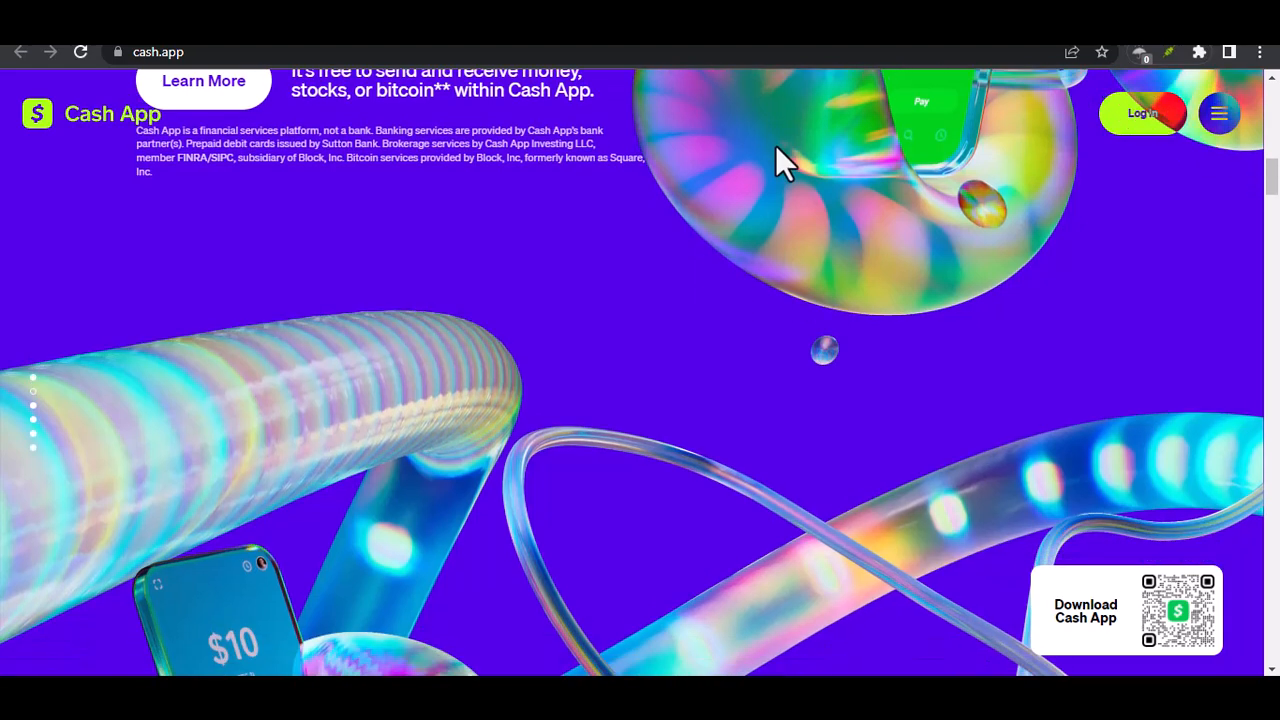
scroll(down, 3)
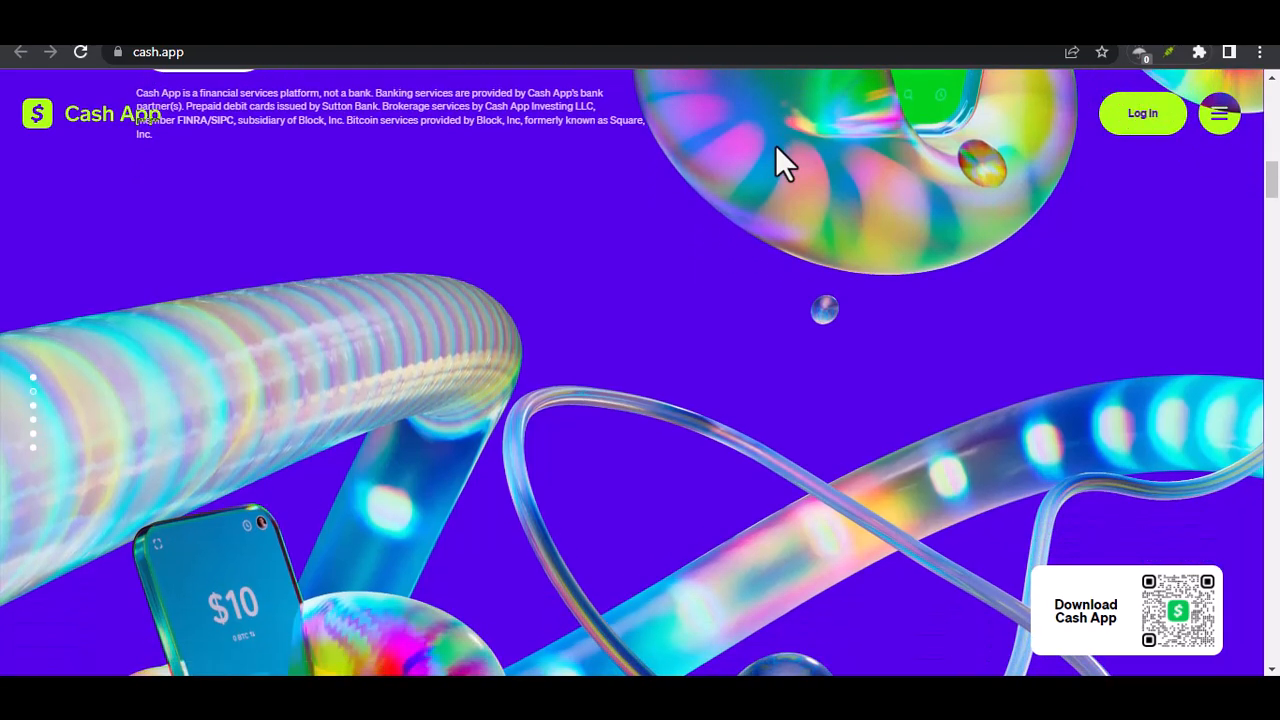
scroll(down, 3)
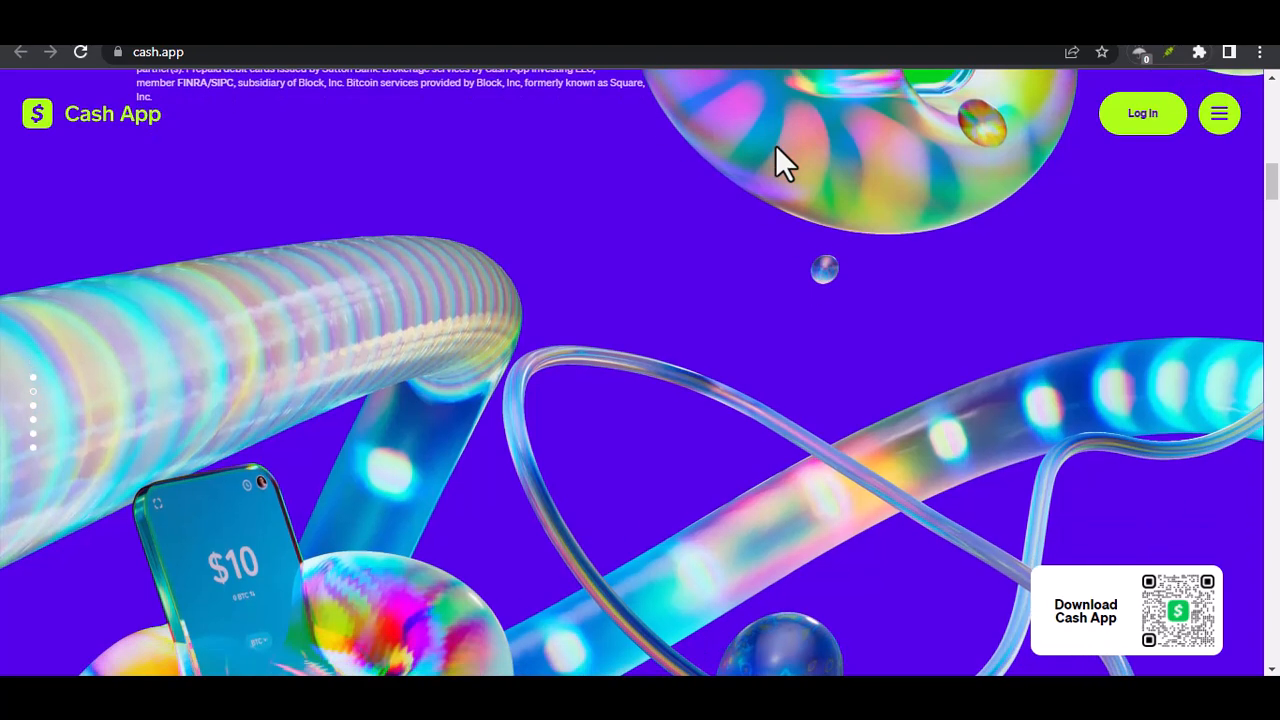
scroll(down, 3)
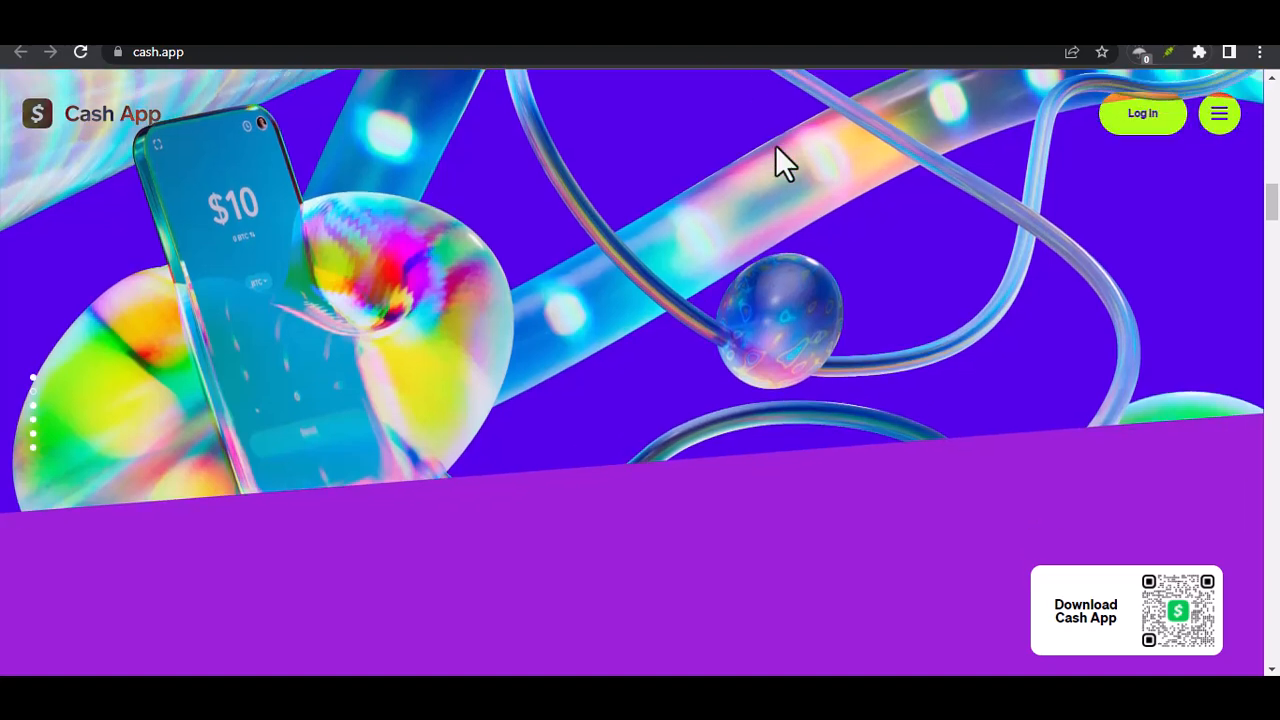
scroll(down, 3)
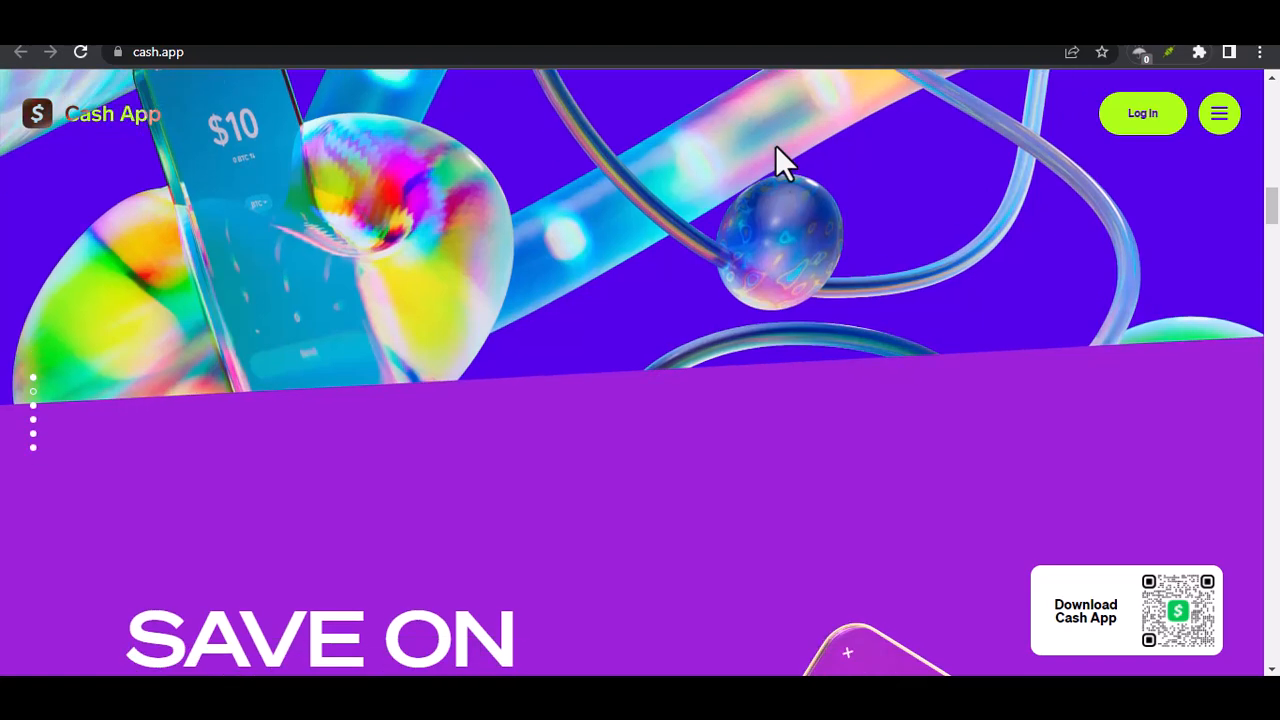
scroll(down, 3)
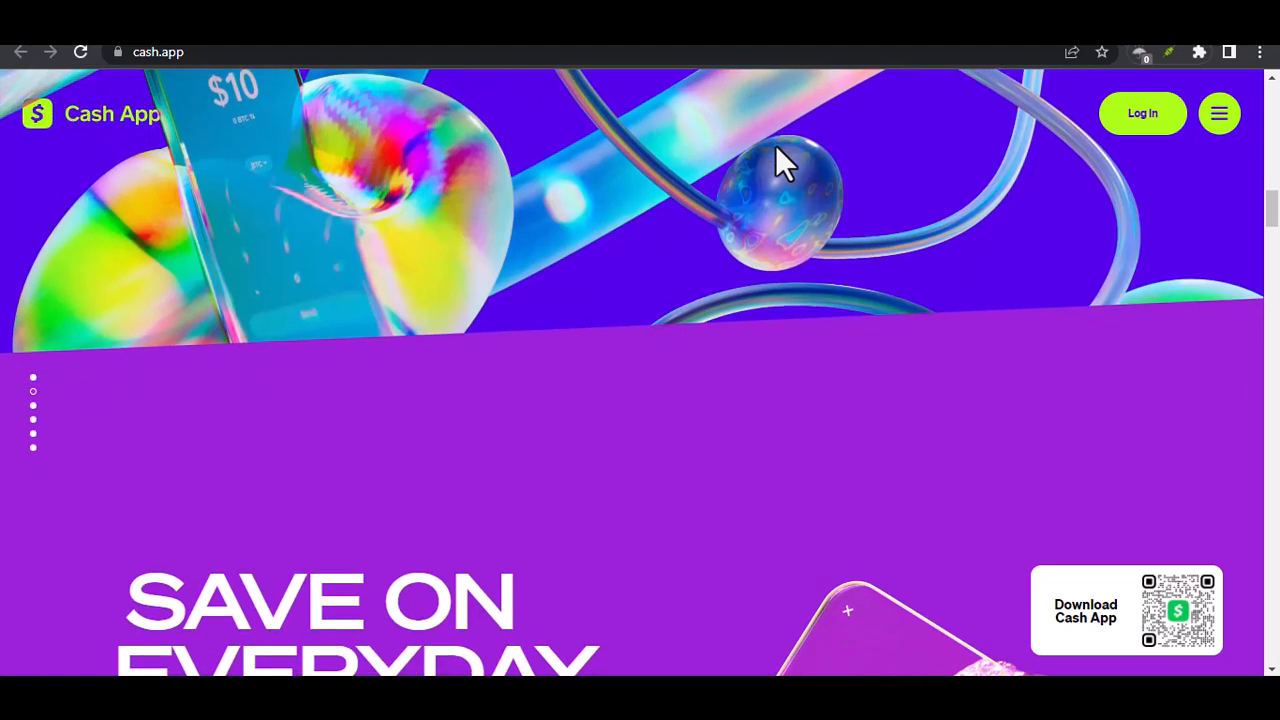
scroll(down, 3)
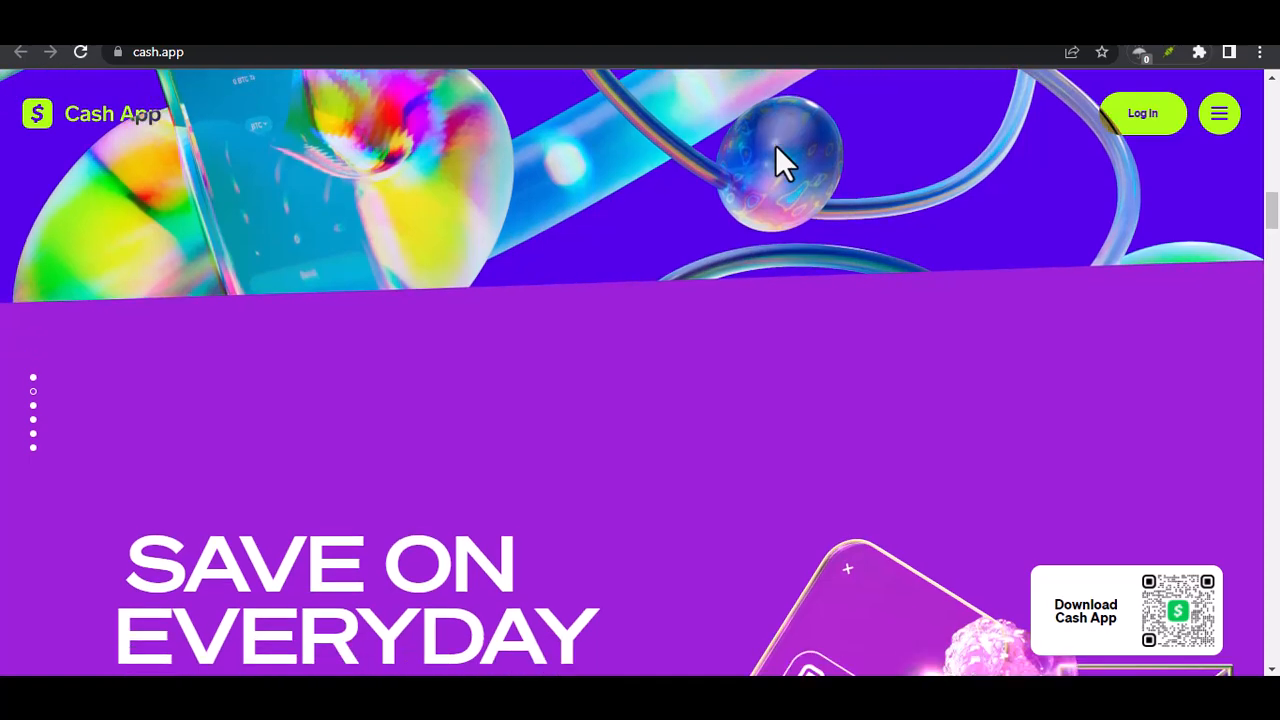
scroll(down, 3)
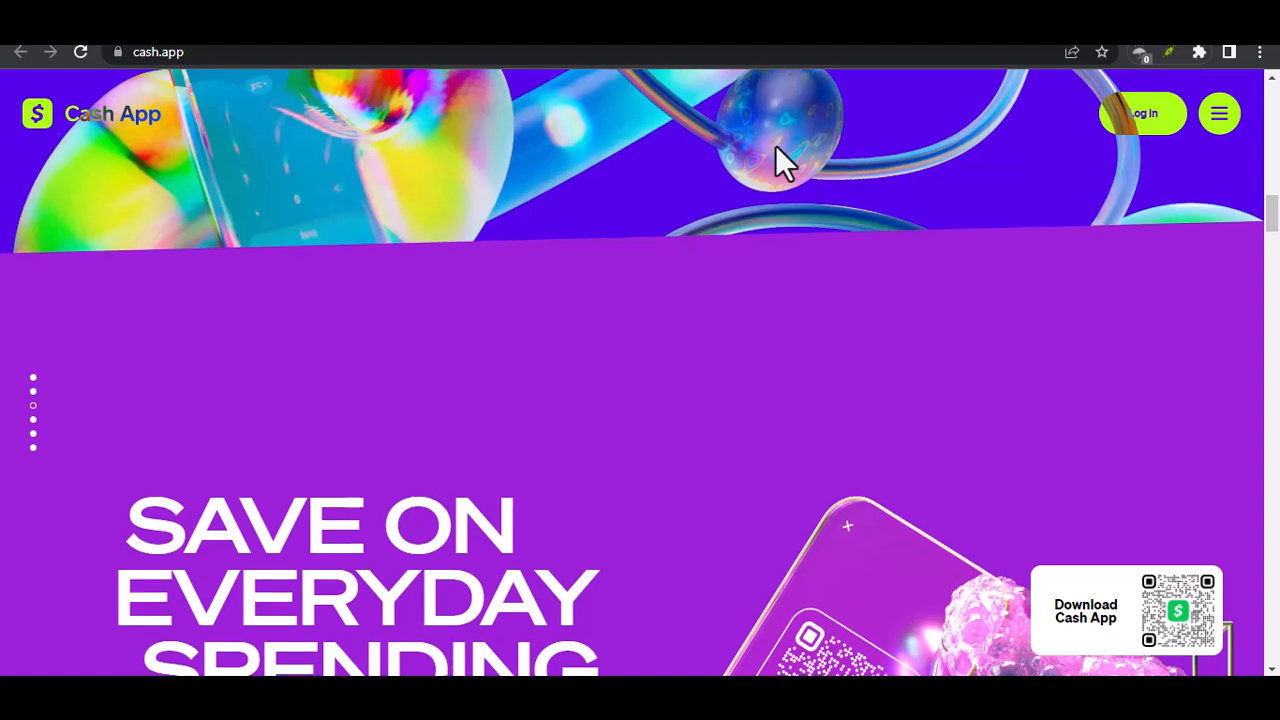
scroll(down, 3)
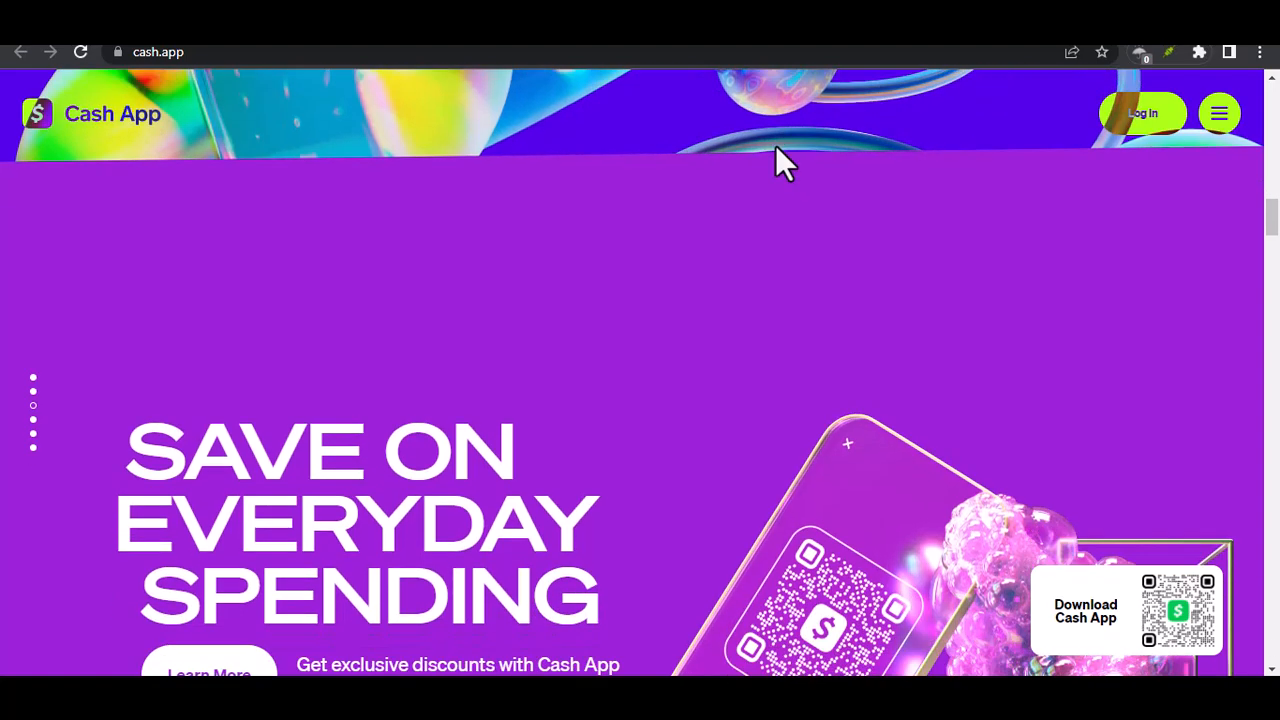
scroll(down, 3)
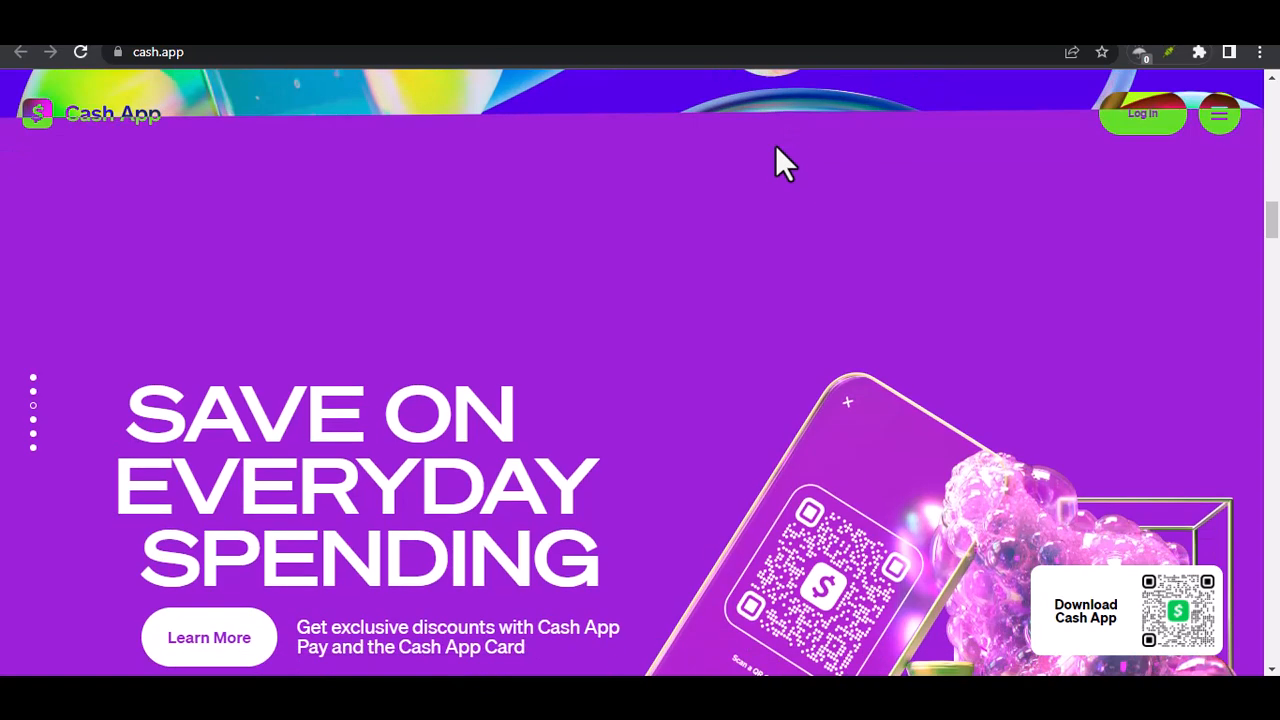
scroll(down, 3)
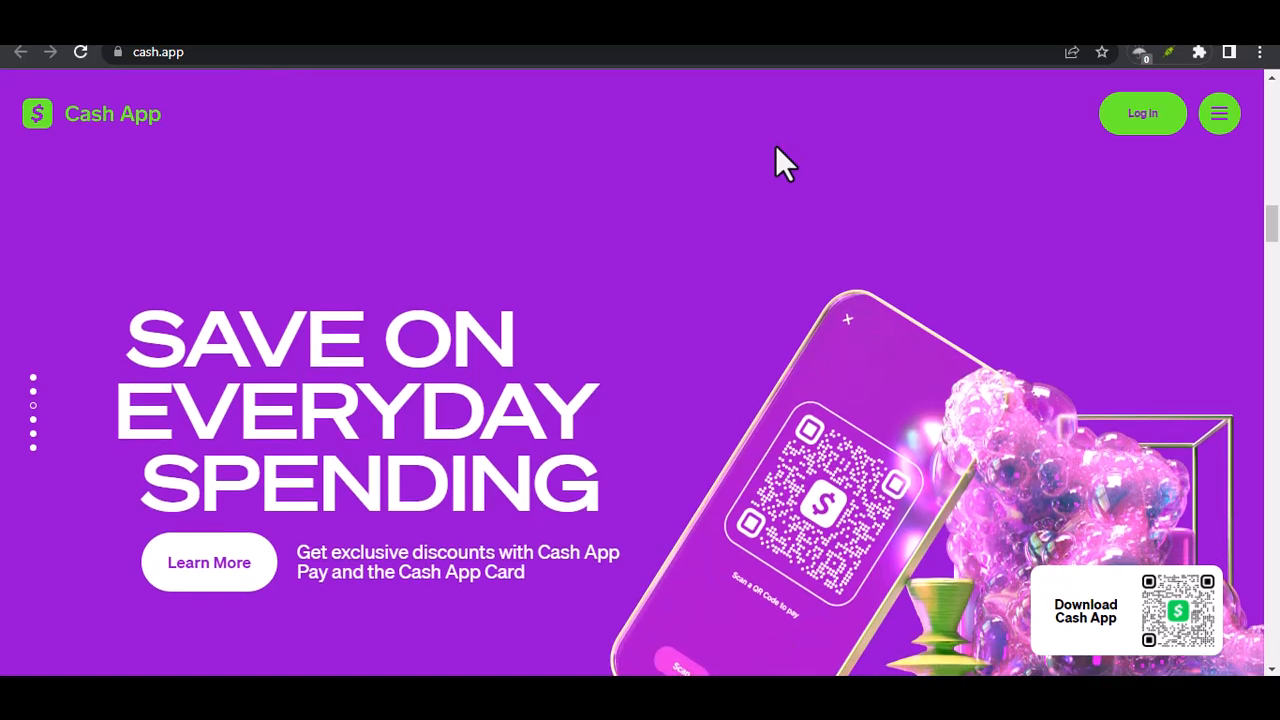
scroll(down, 3)
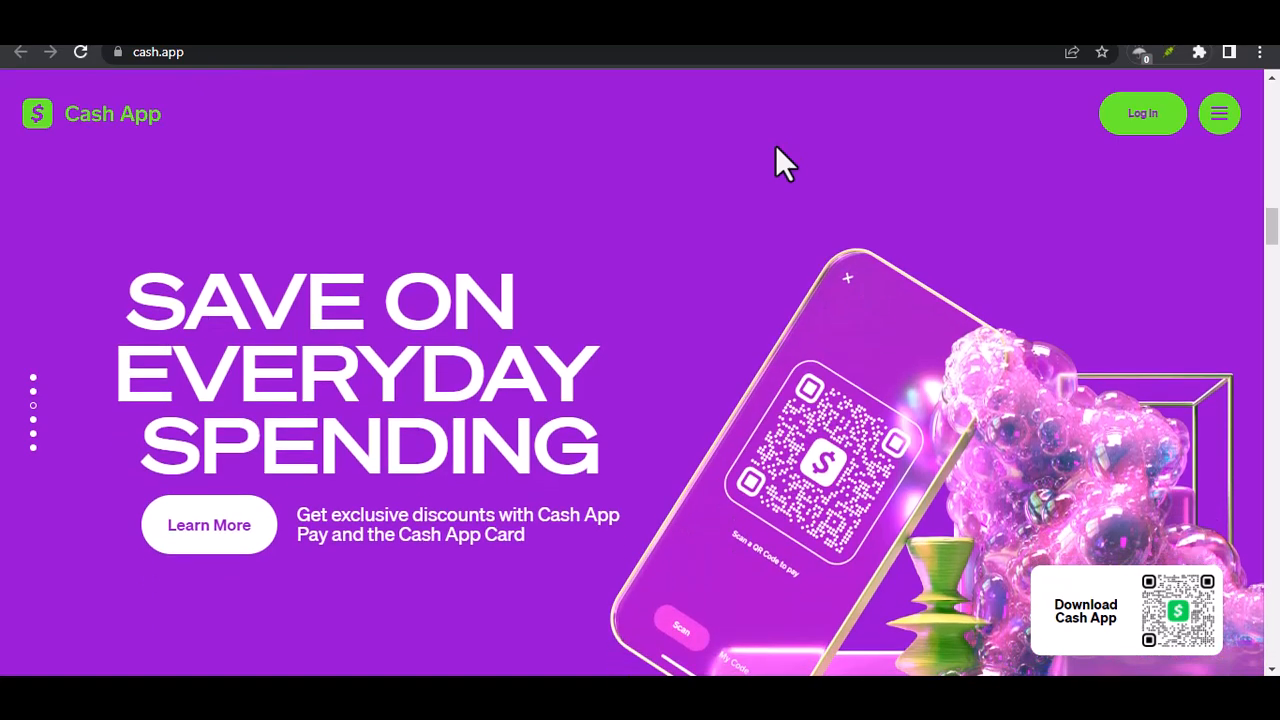
scroll(down, 3)
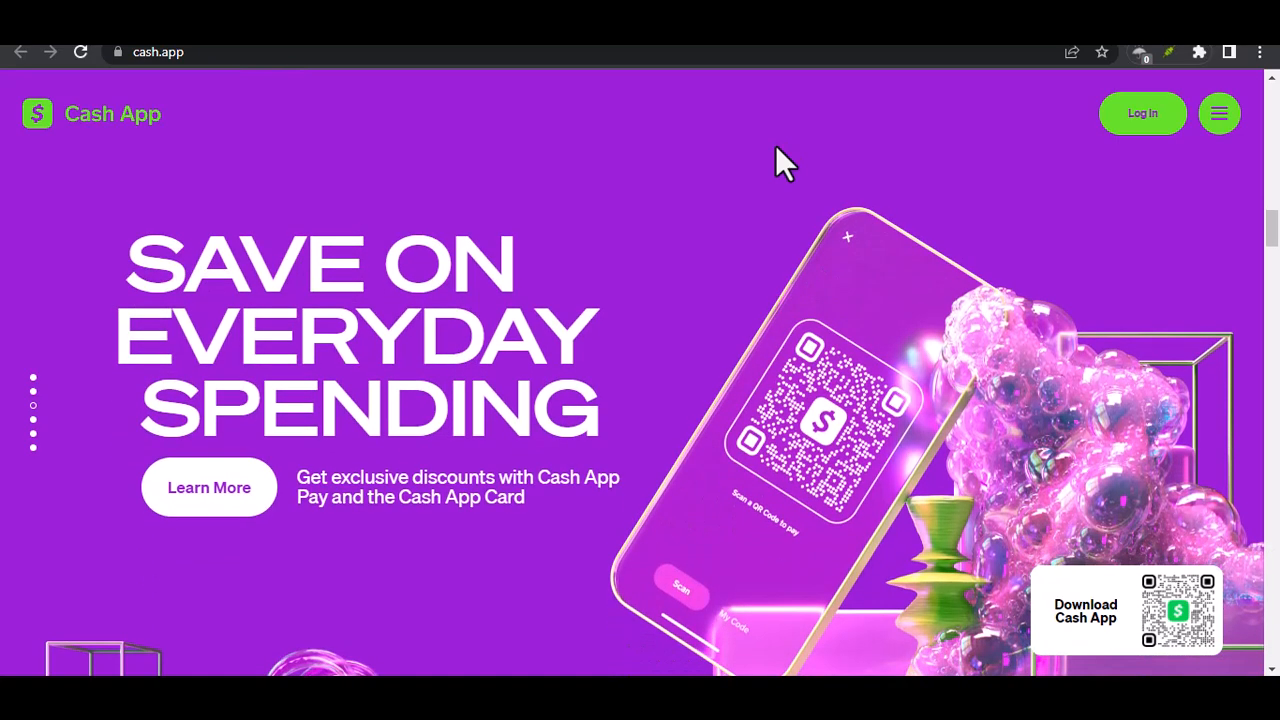
scroll(down, 3)
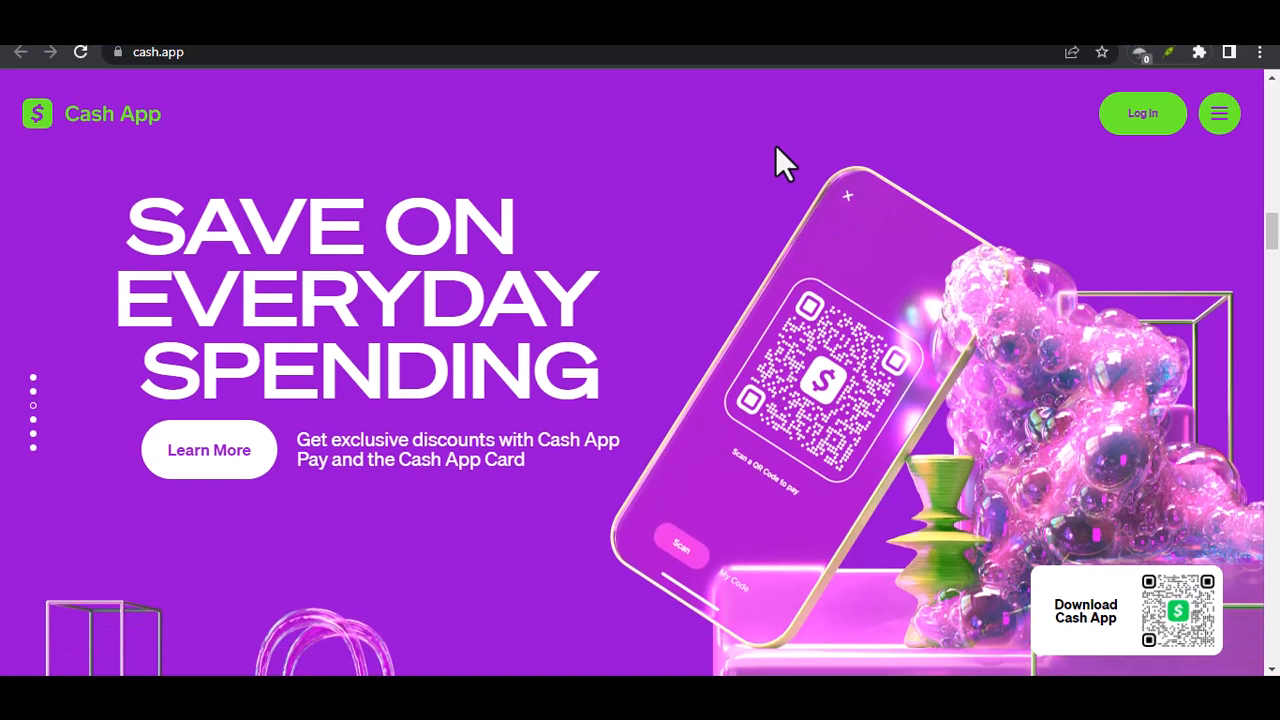
scroll(down, 3)
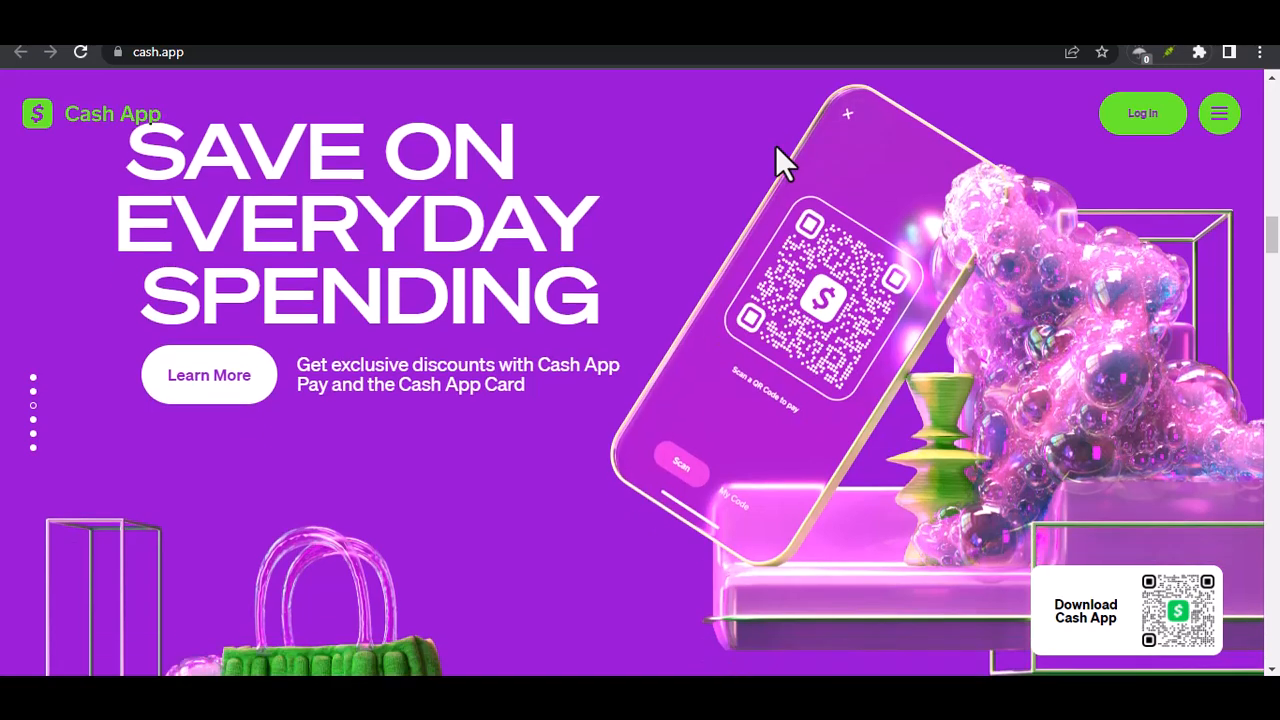
scroll(down, 3)
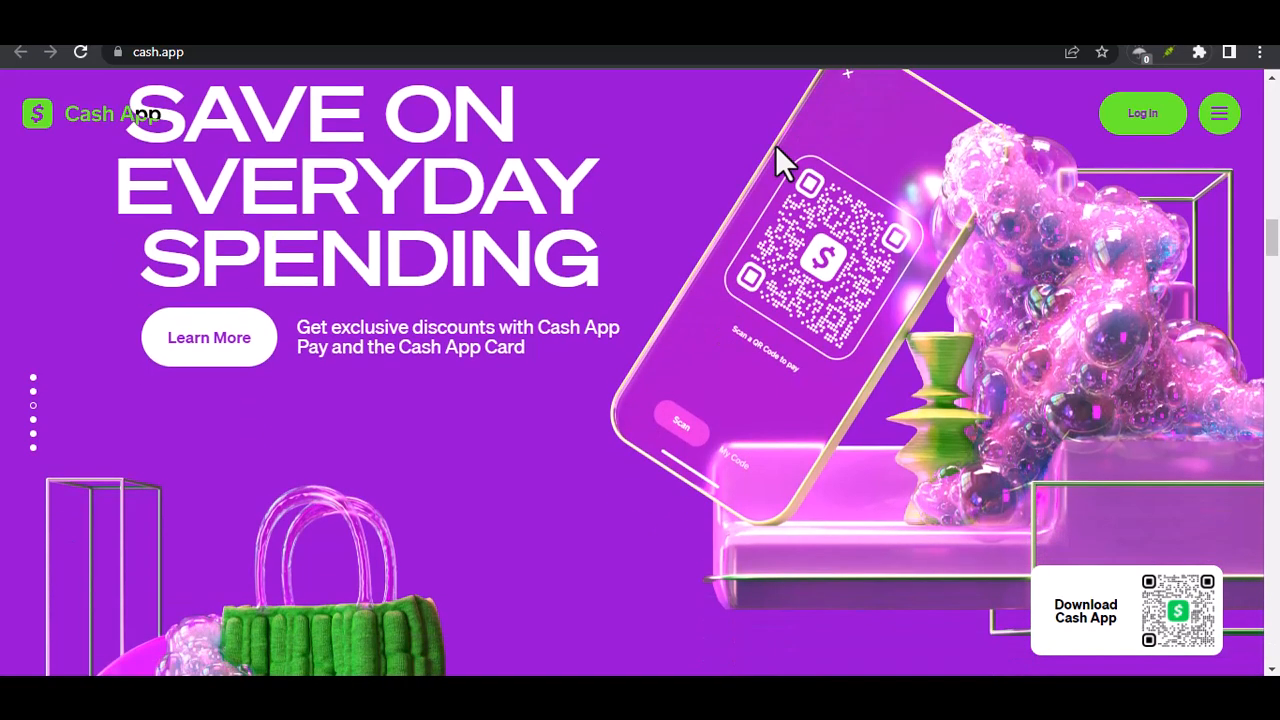
scroll(down, 3)
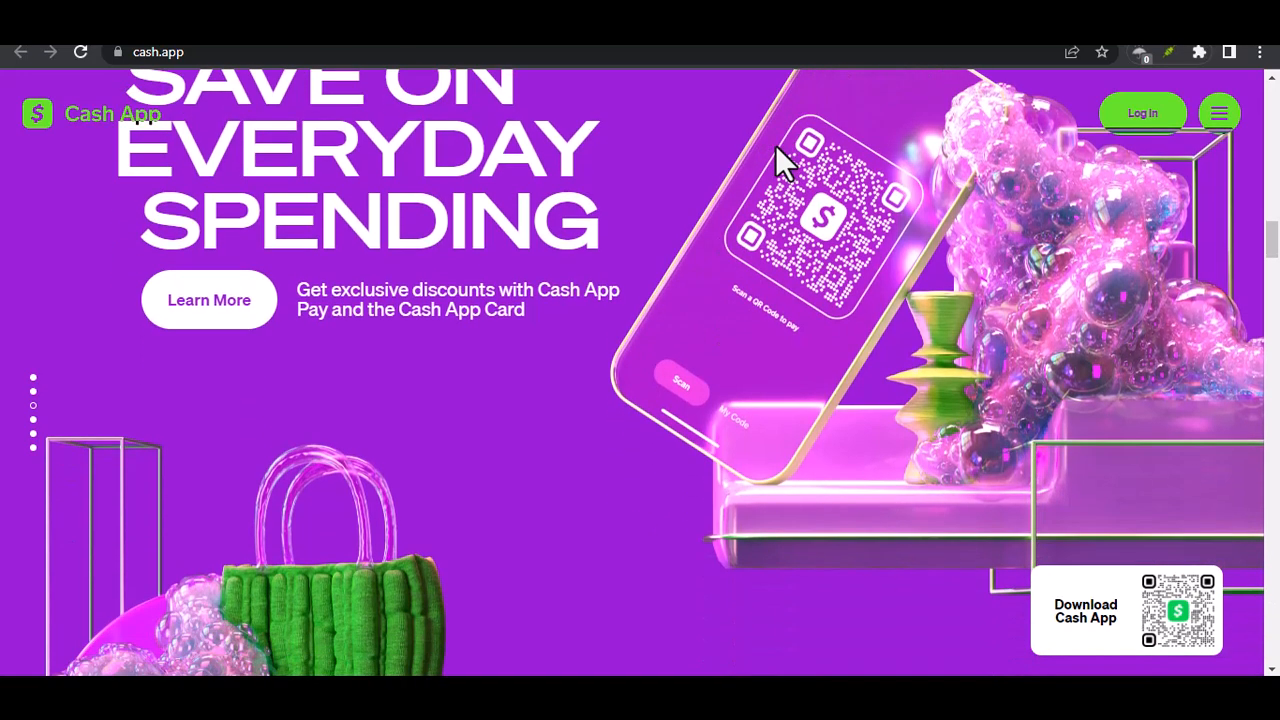
scroll(down, 3)
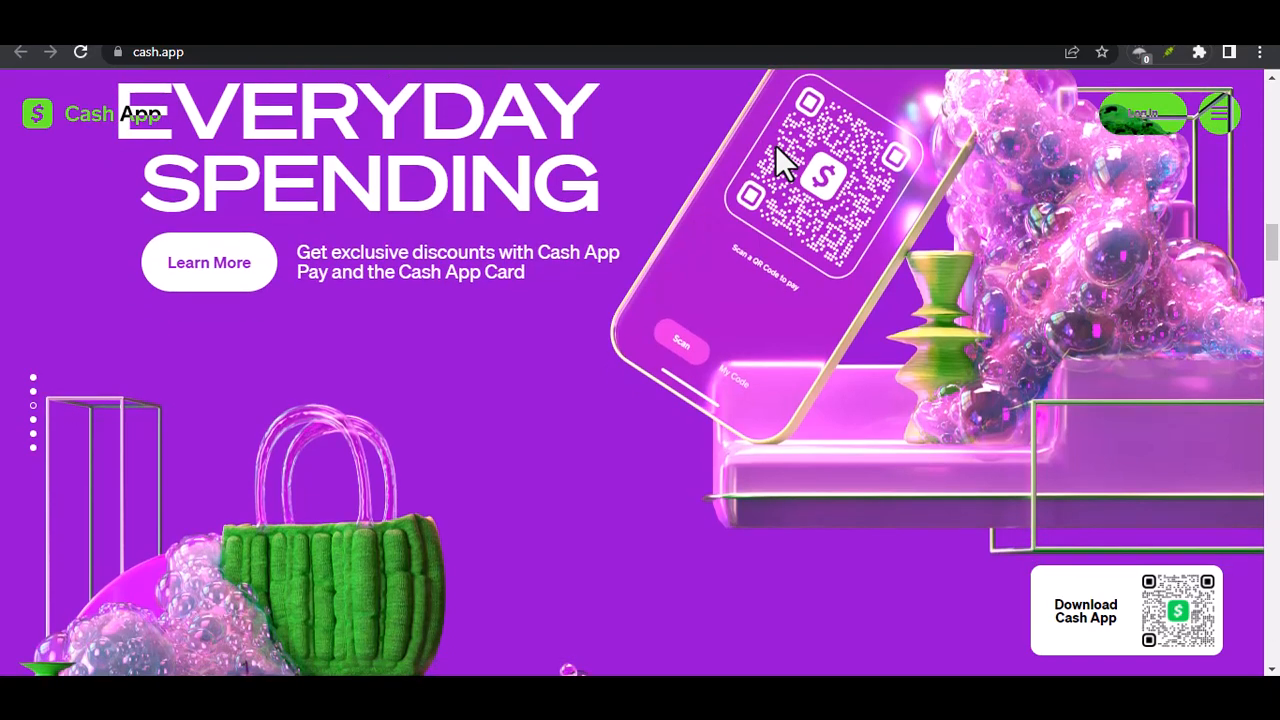
scroll(down, 3)
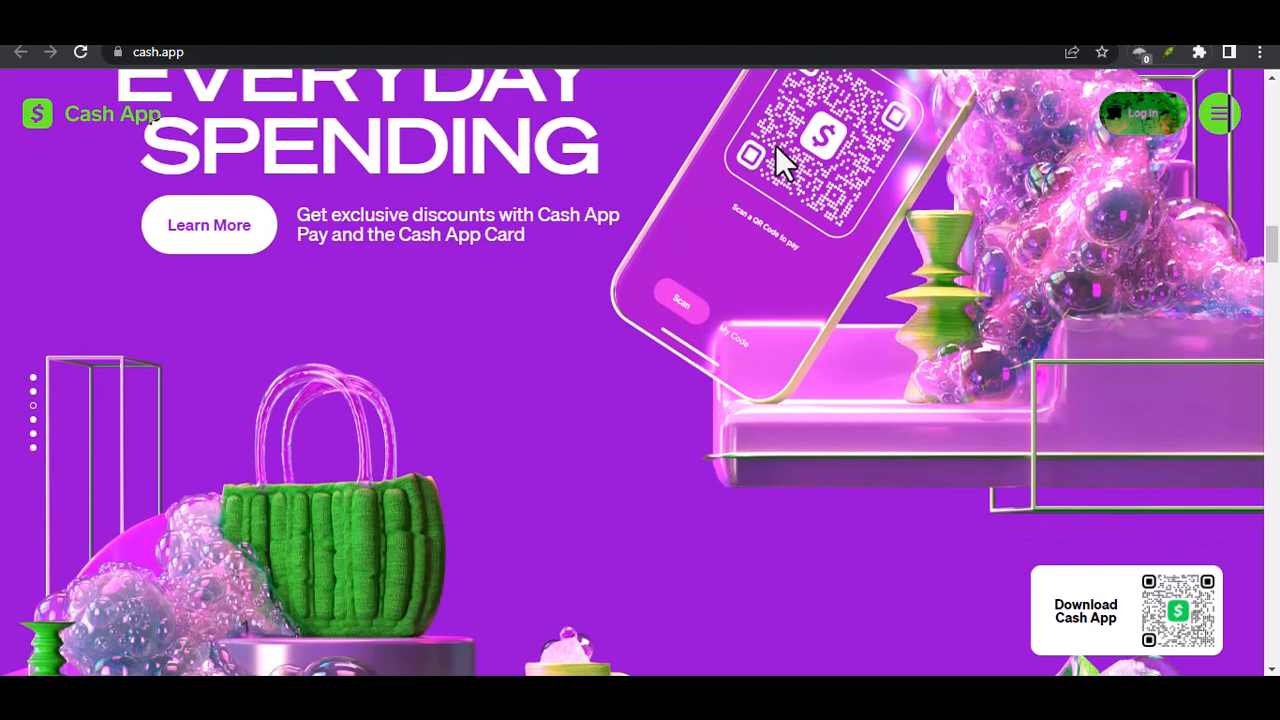
scroll(down, 3)
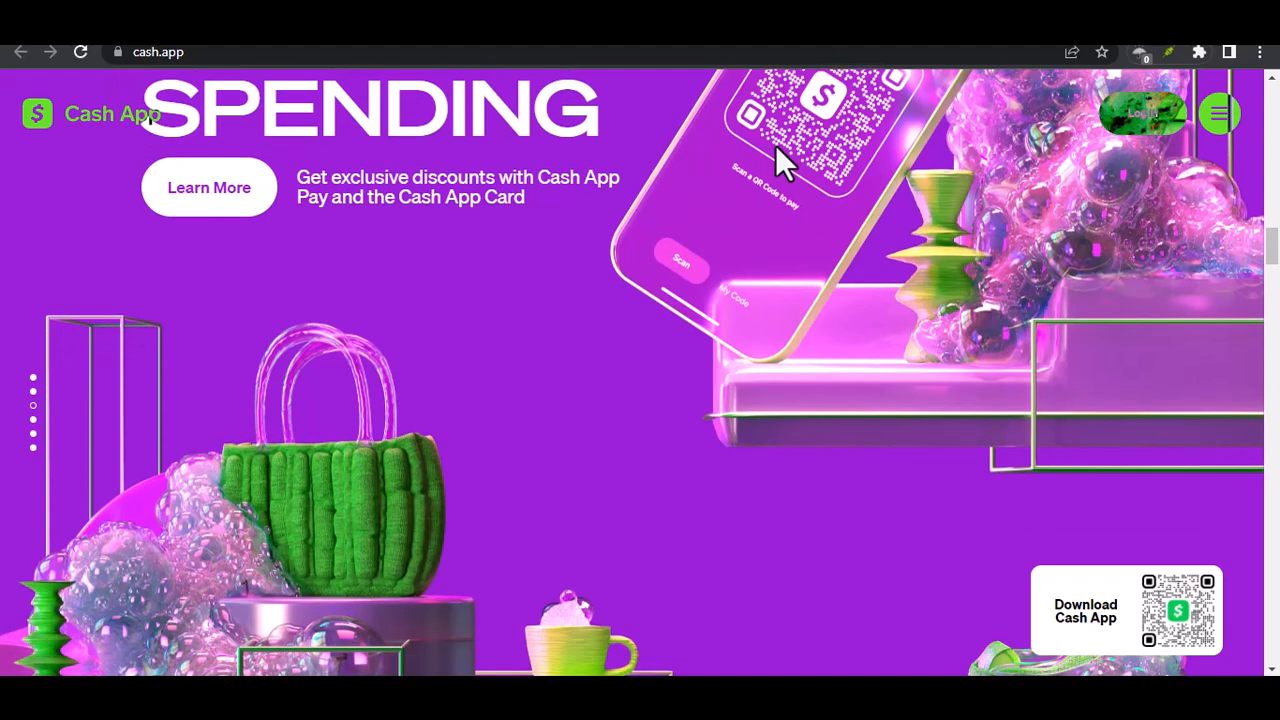
scroll(down, 3)
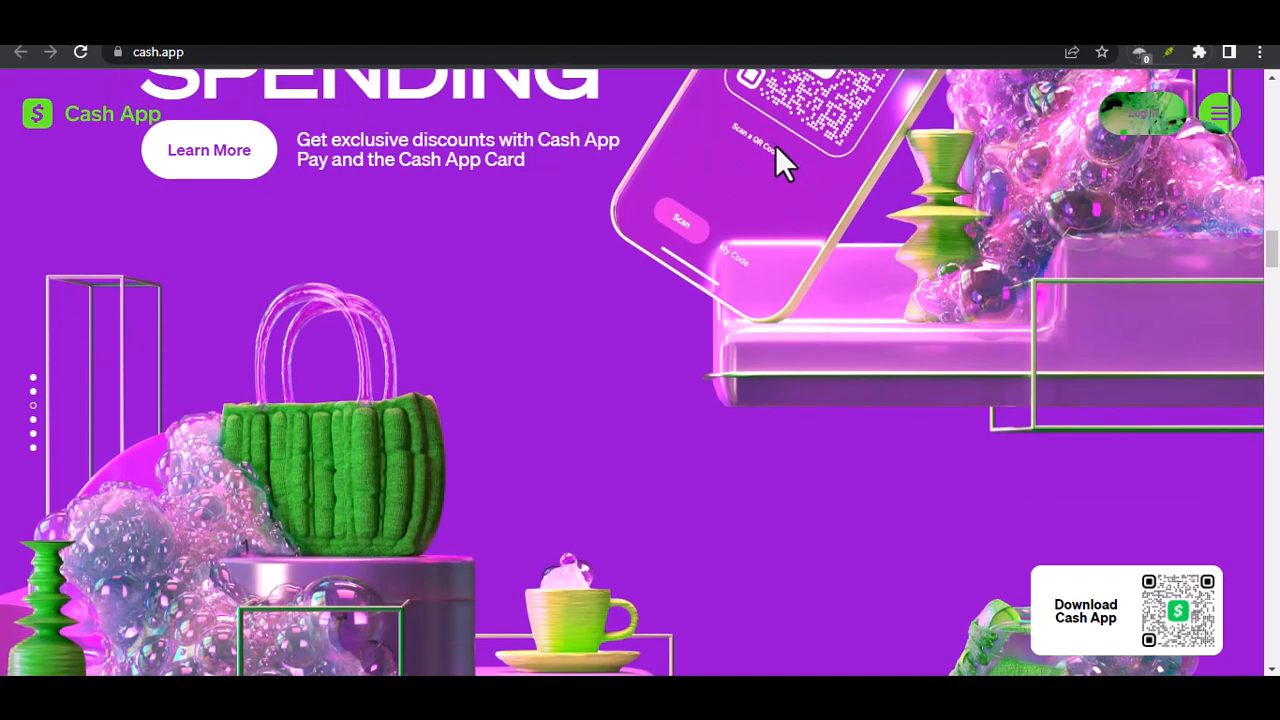
scroll(down, 3)
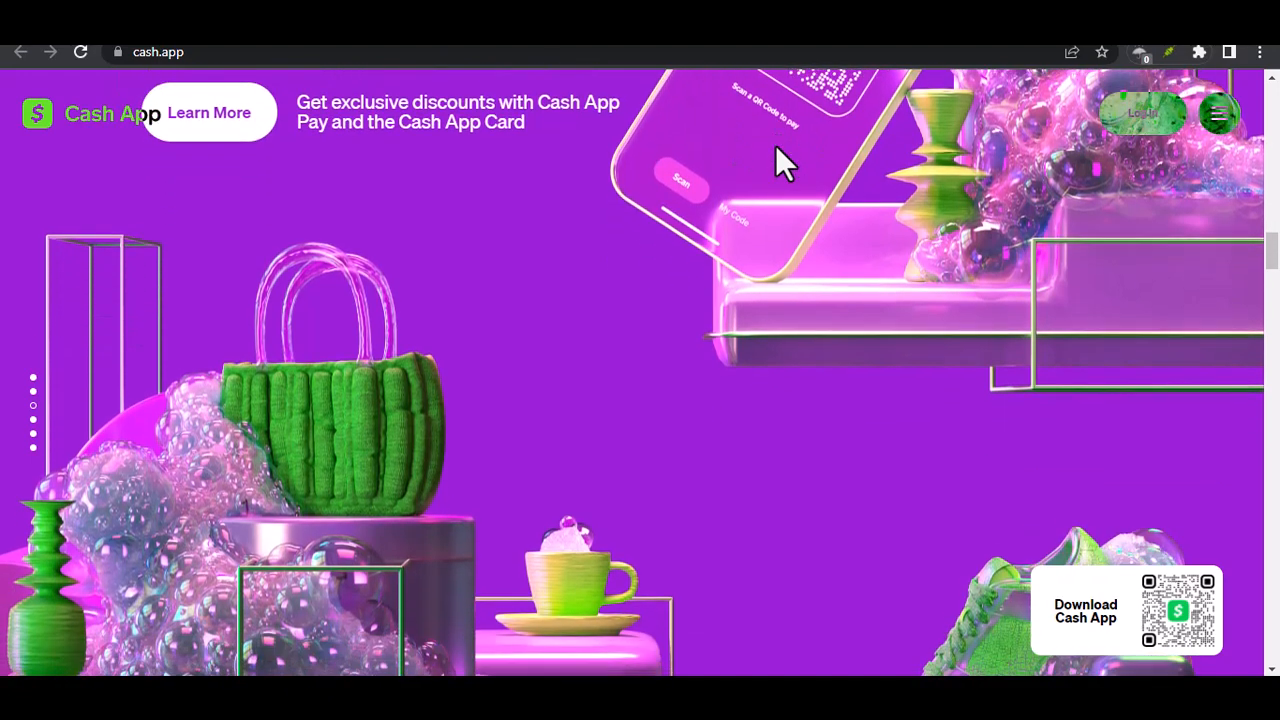
scroll(down, 3)
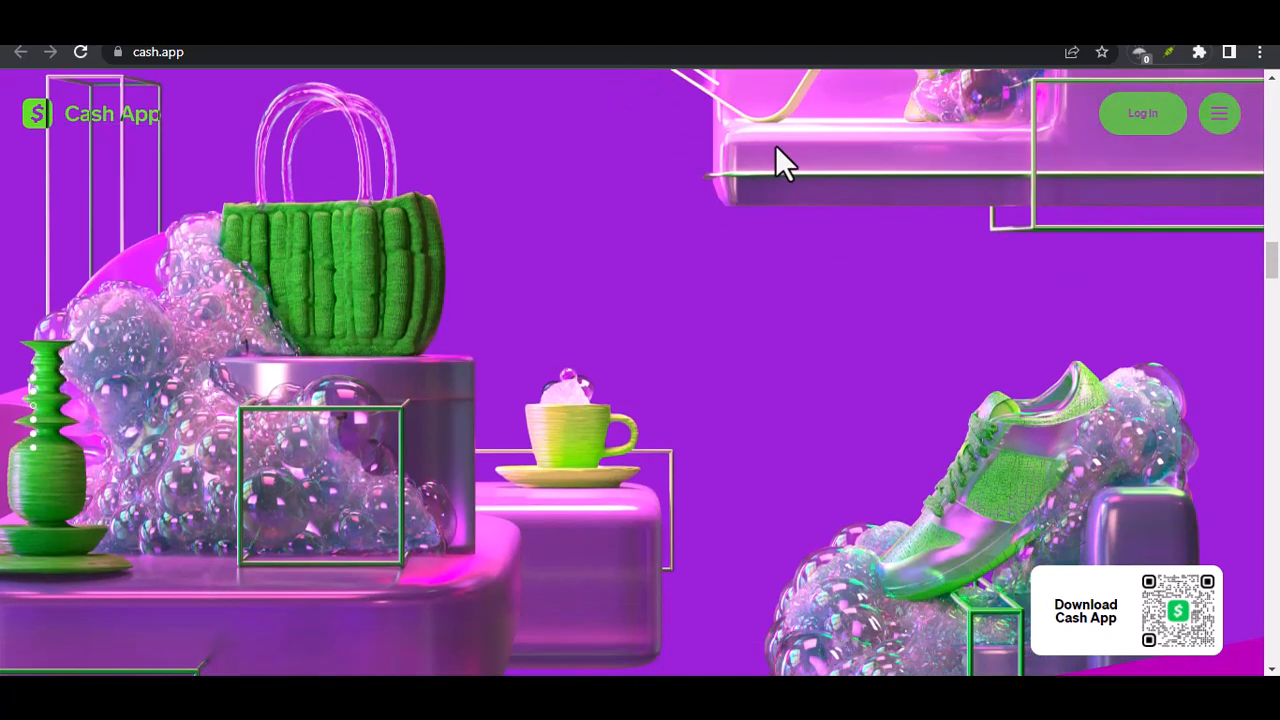
scroll(down, 3)
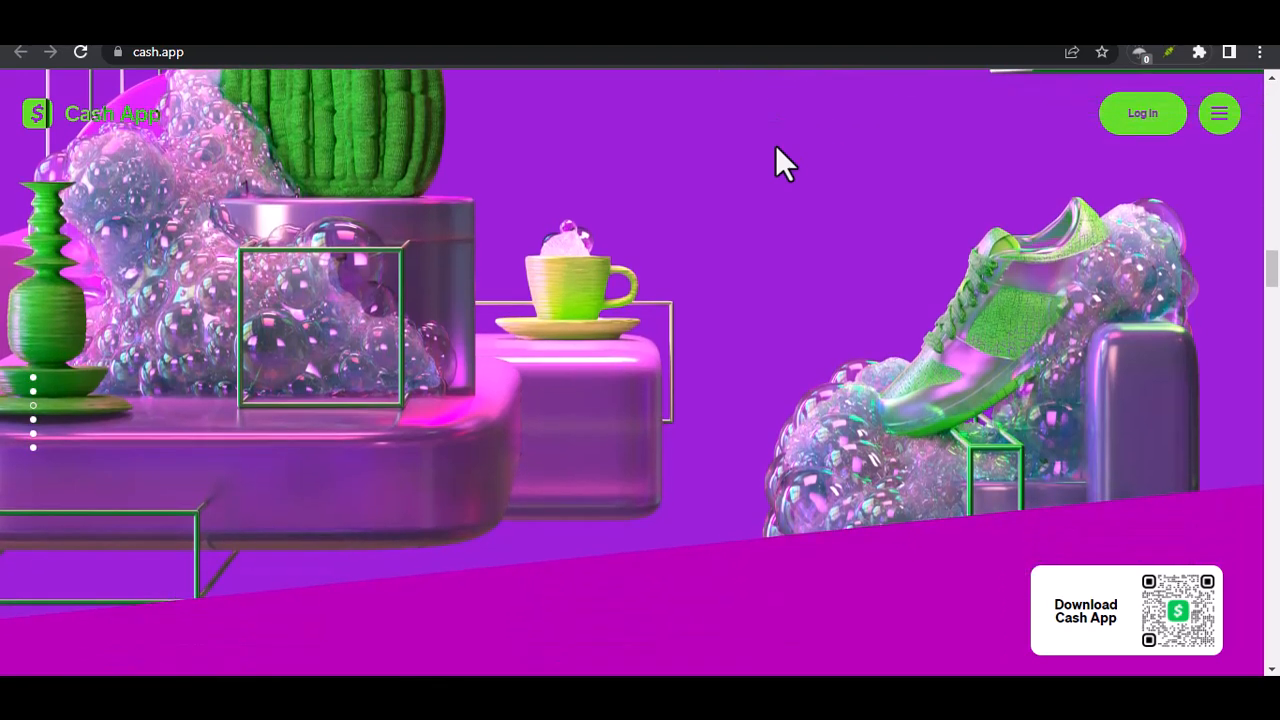
scroll(down, 3)
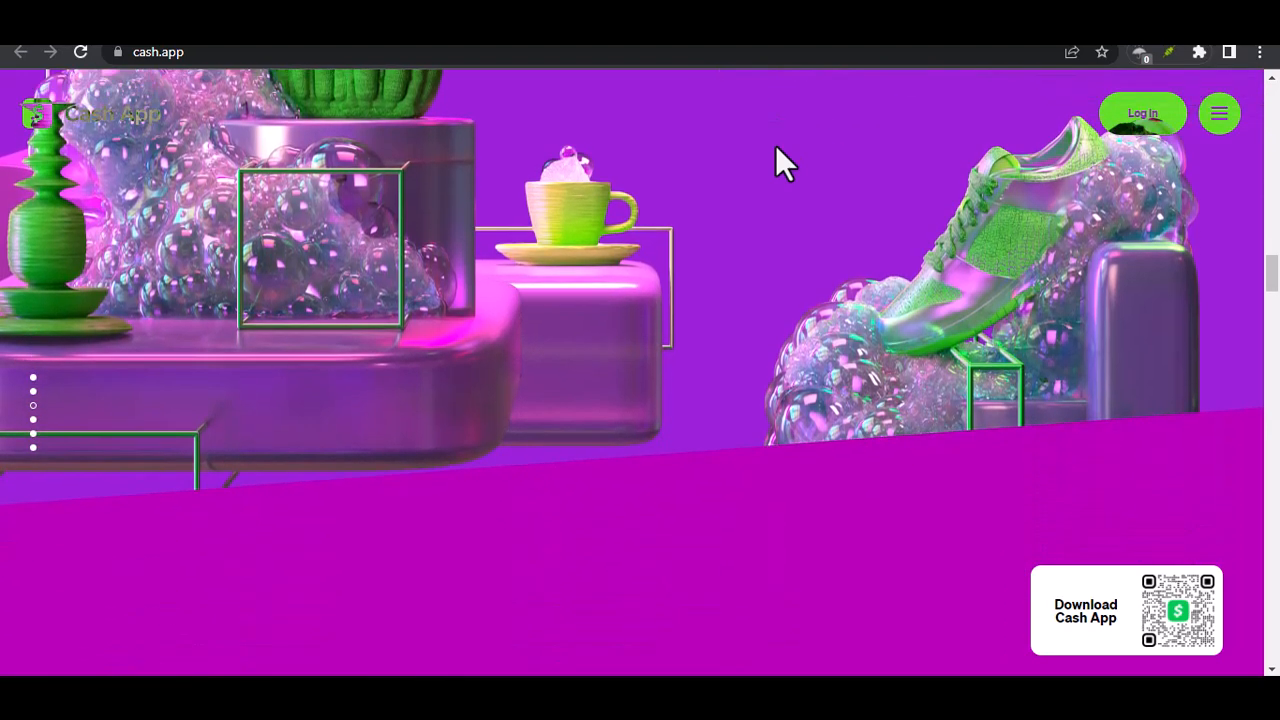
scroll(down, 3)
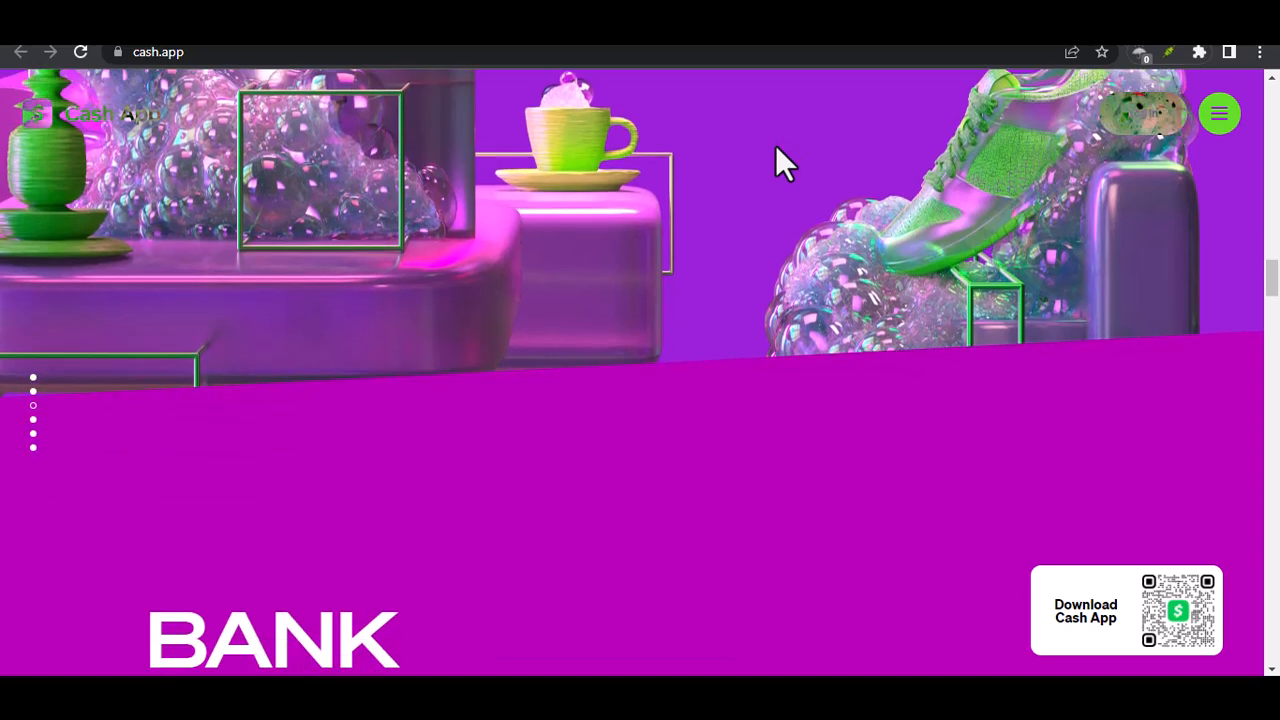
scroll(down, 3)
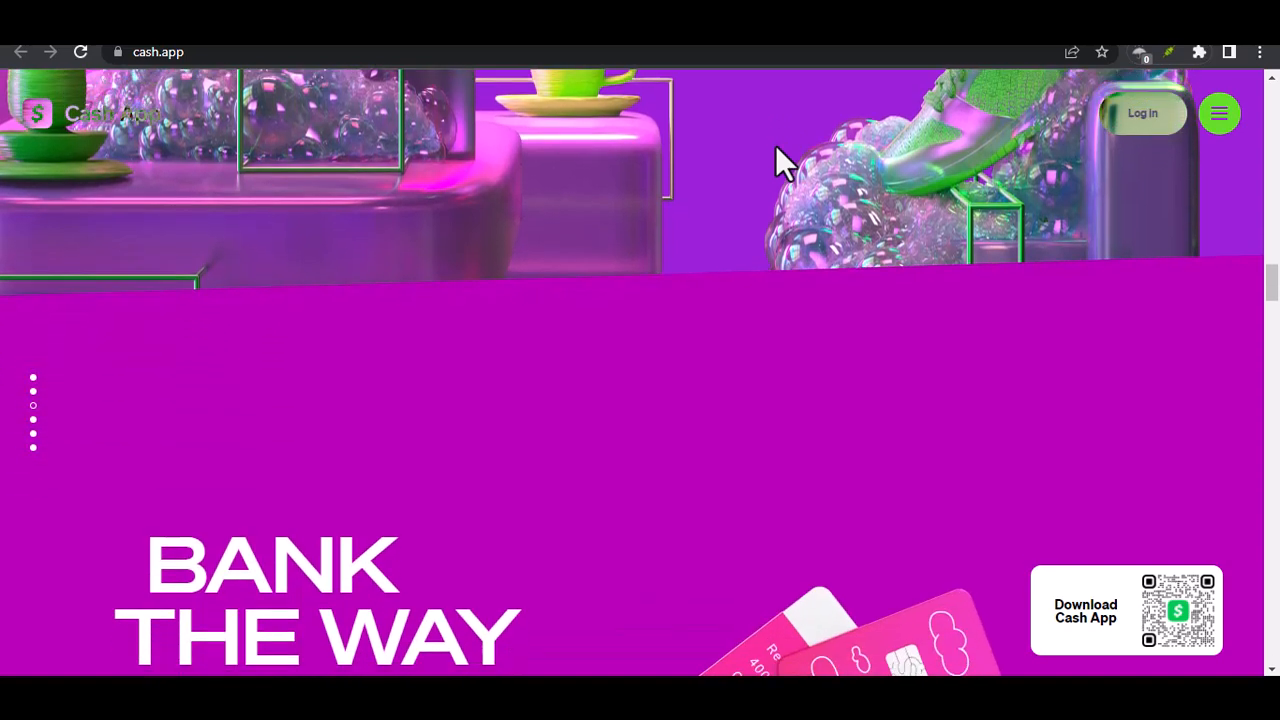
scroll(down, 3)
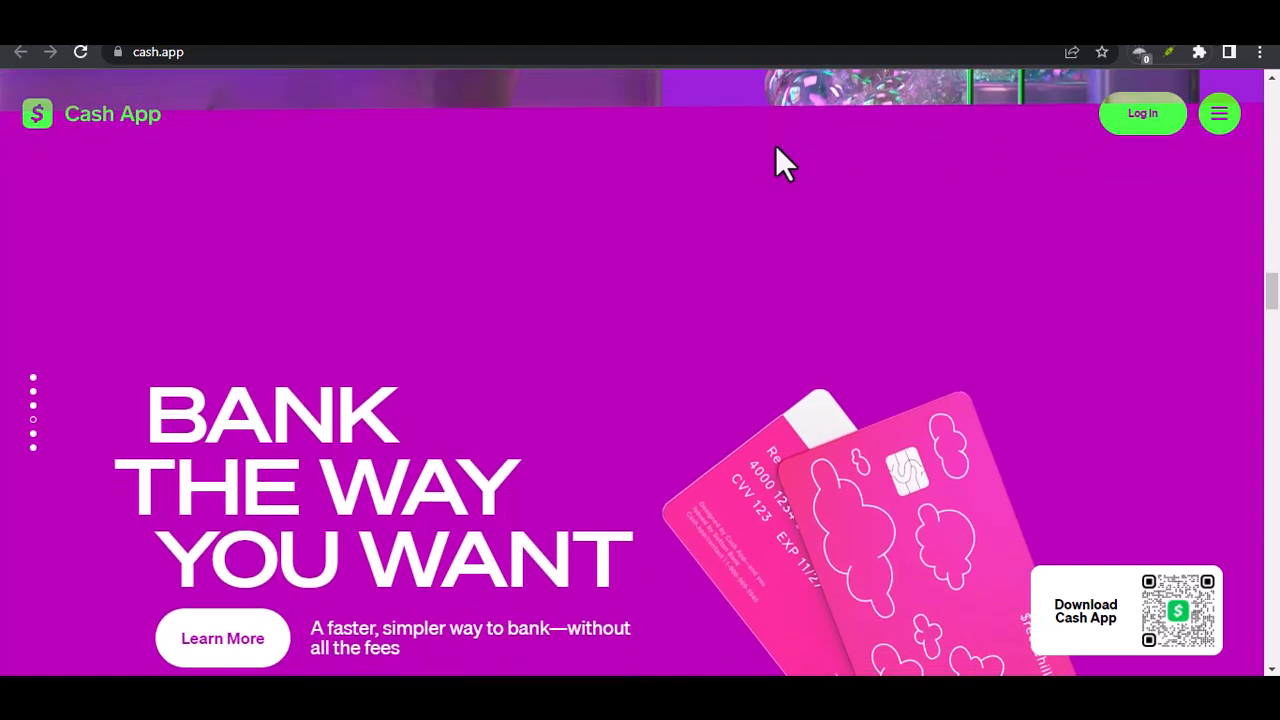
scroll(down, 3)
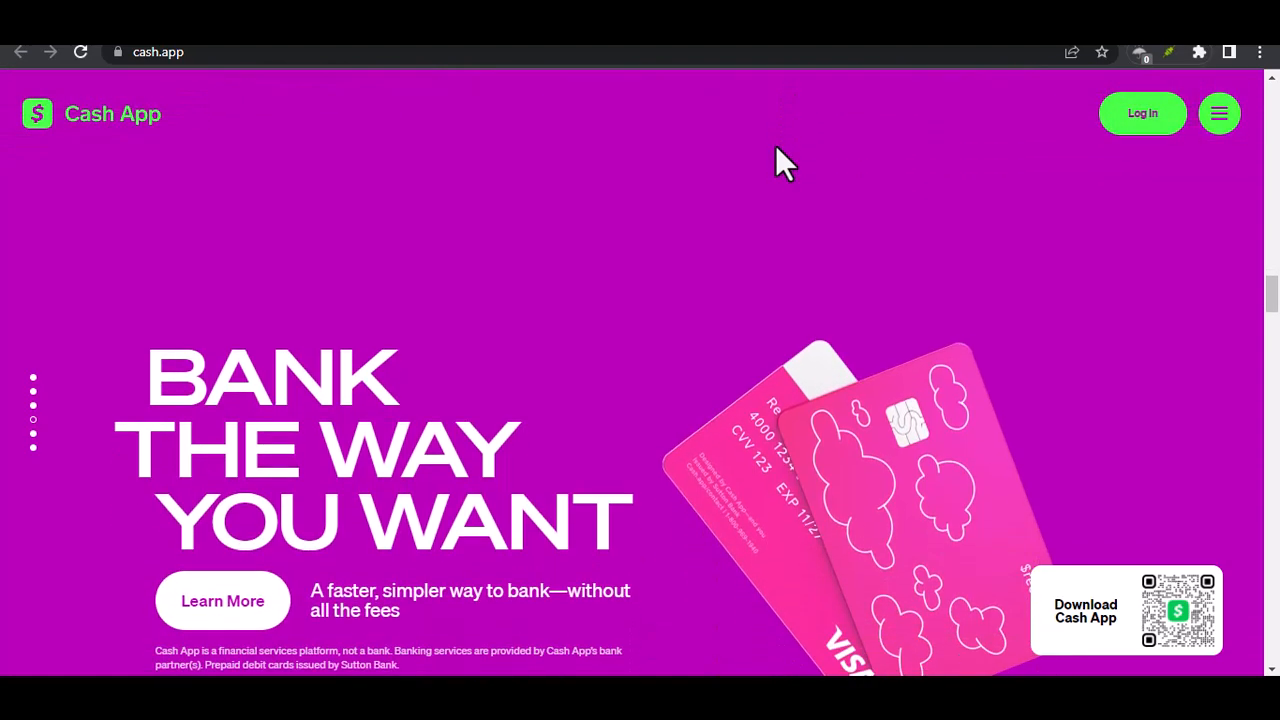
scroll(down, 3)
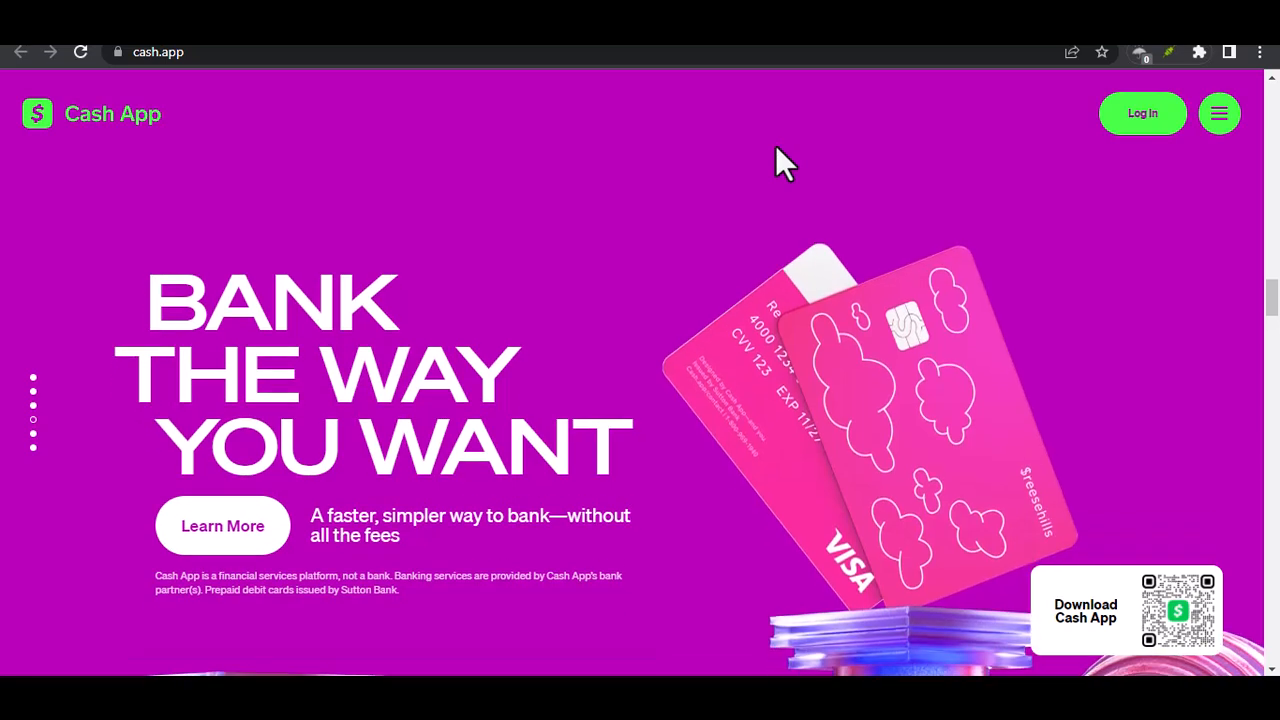
scroll(down, 3)
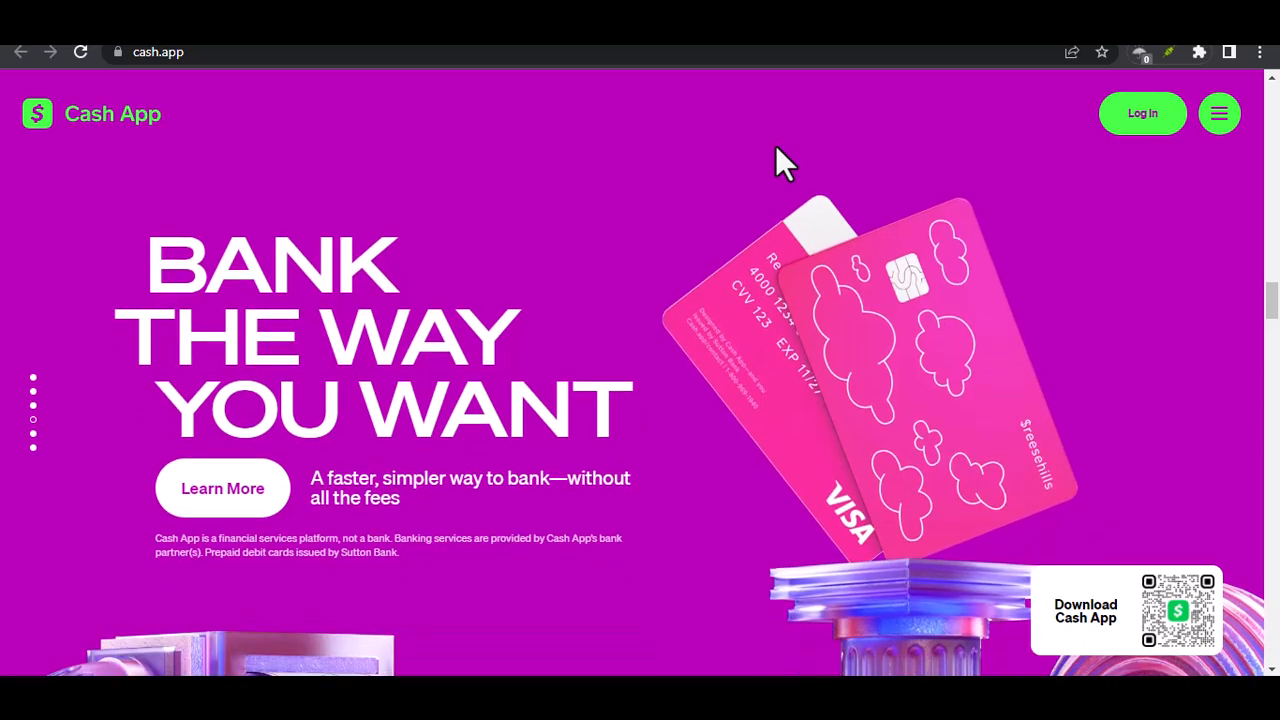
scroll(down, 3)
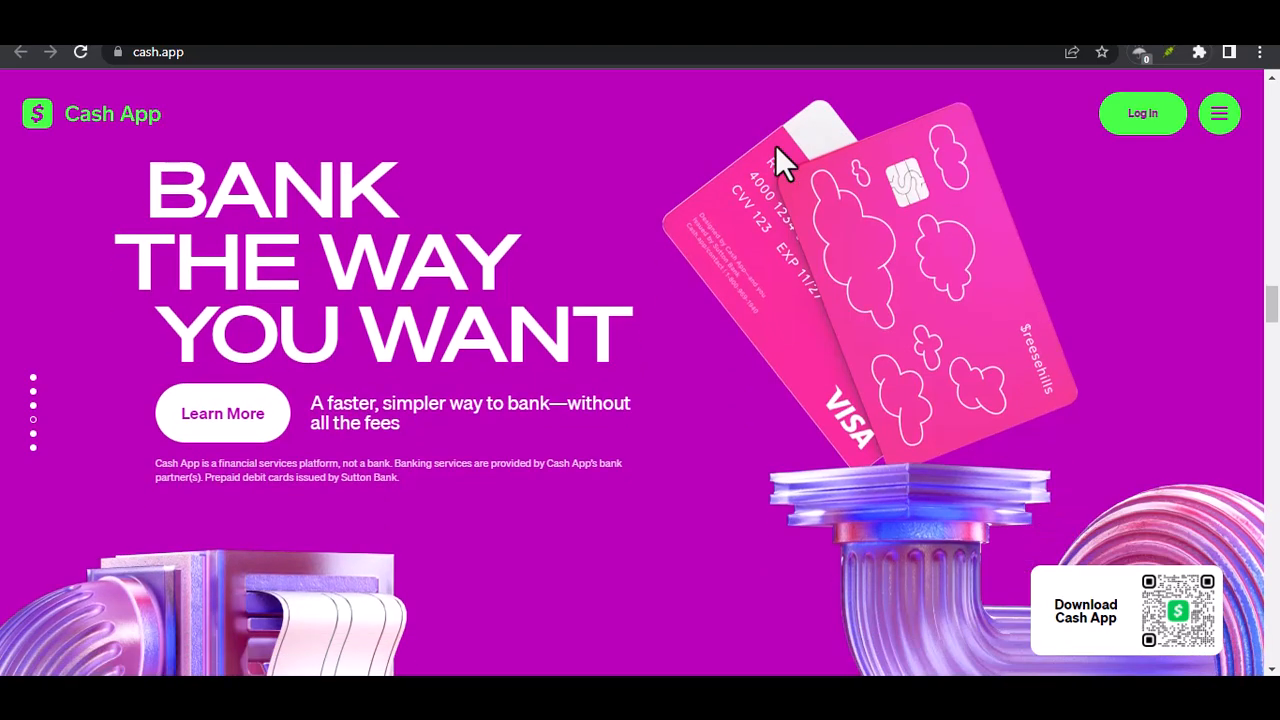
scroll(down, 3)
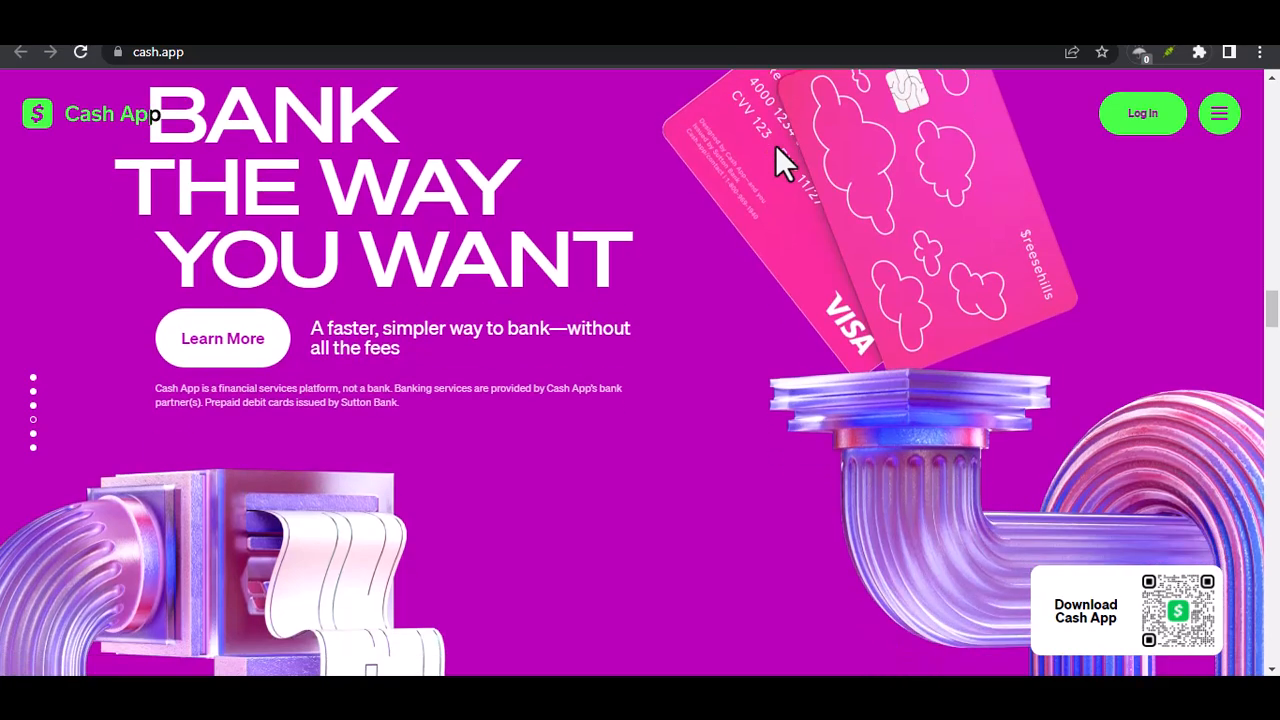
scroll(down, 3)
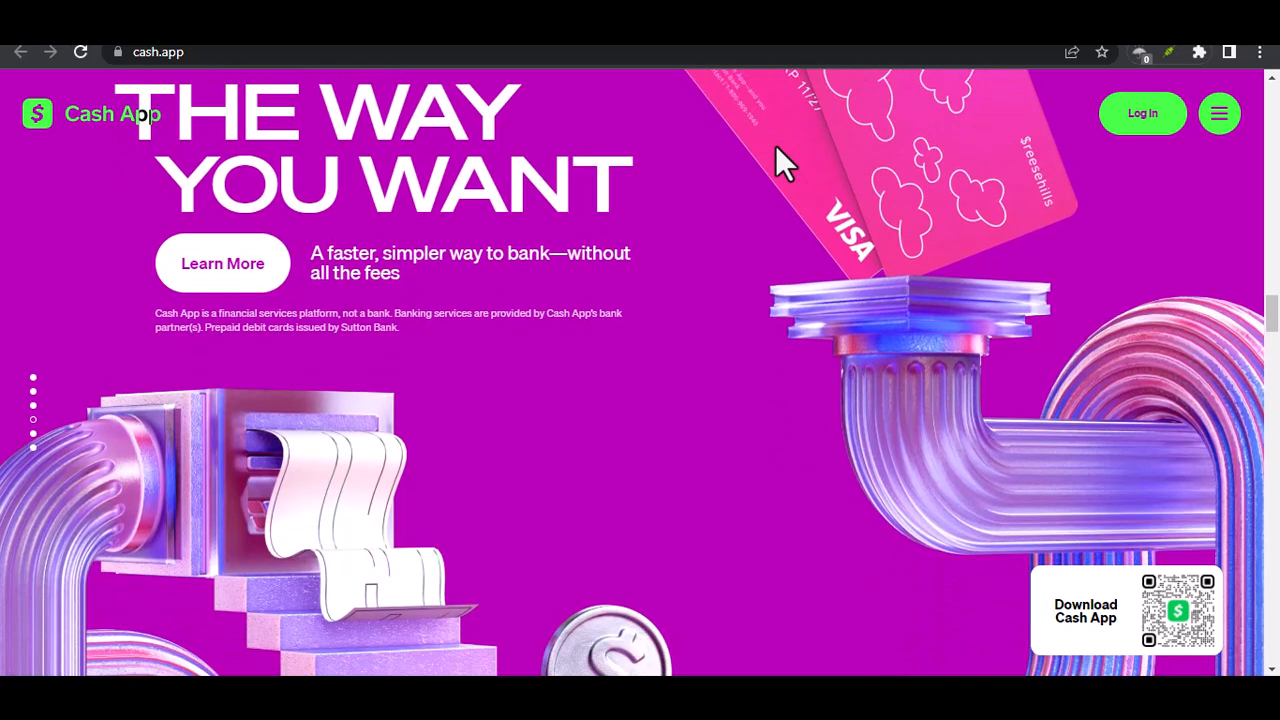
scroll(down, 3)
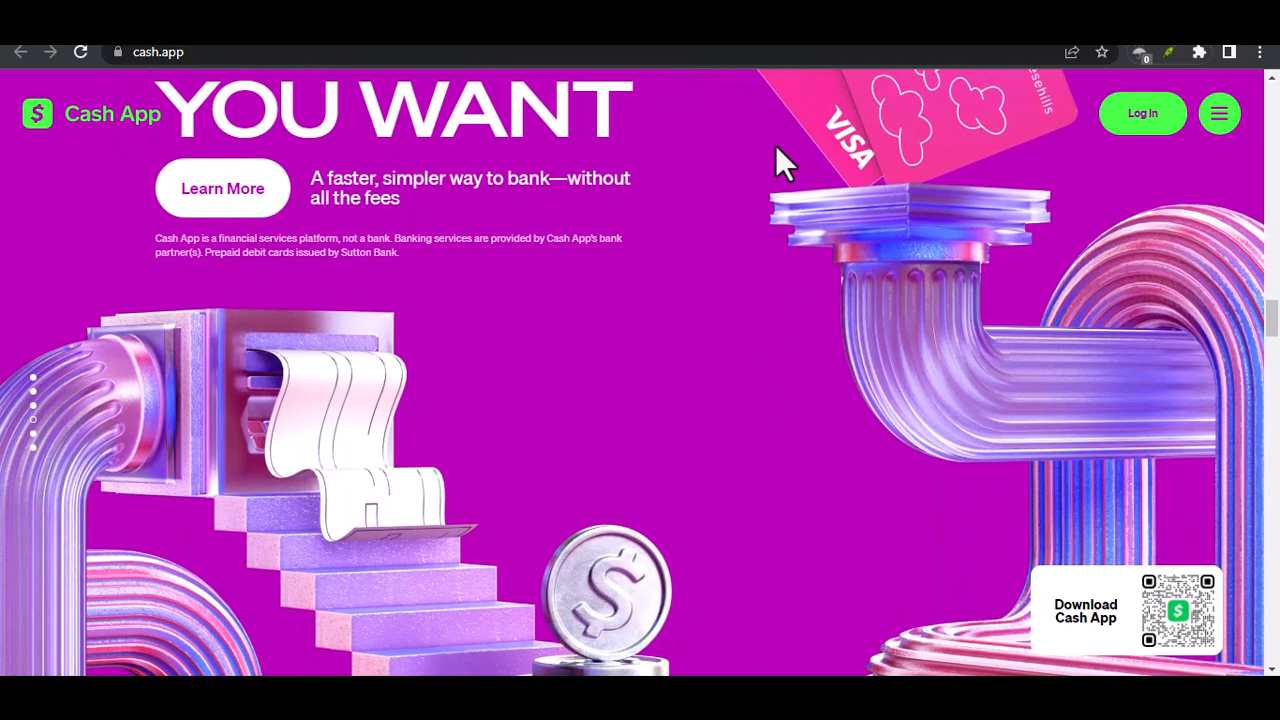
scroll(down, 3)
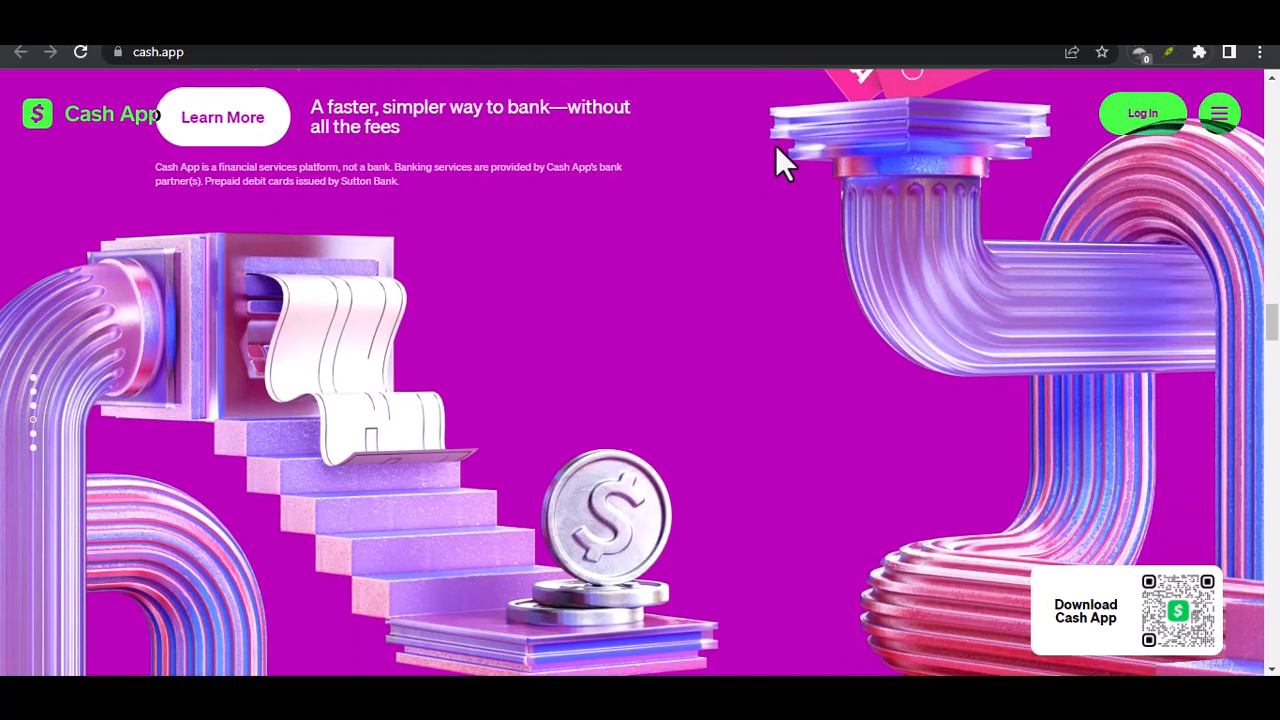
scroll(down, 3)
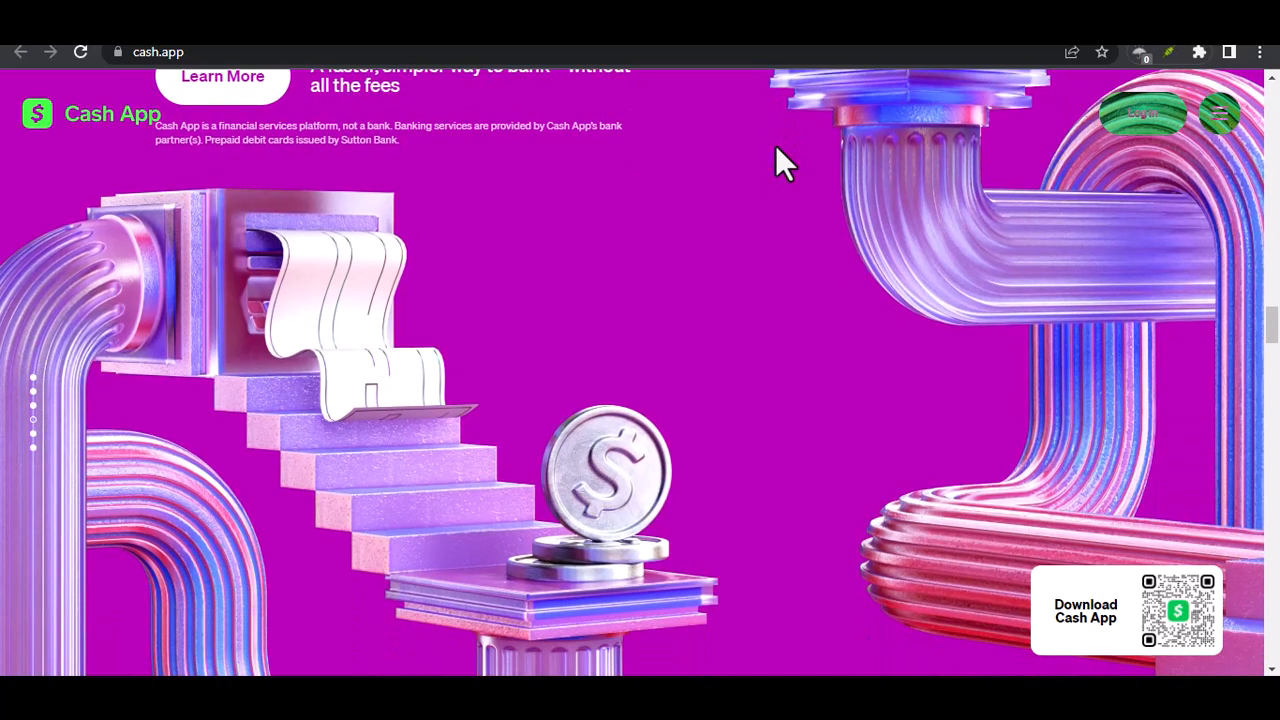
scroll(down, 3)
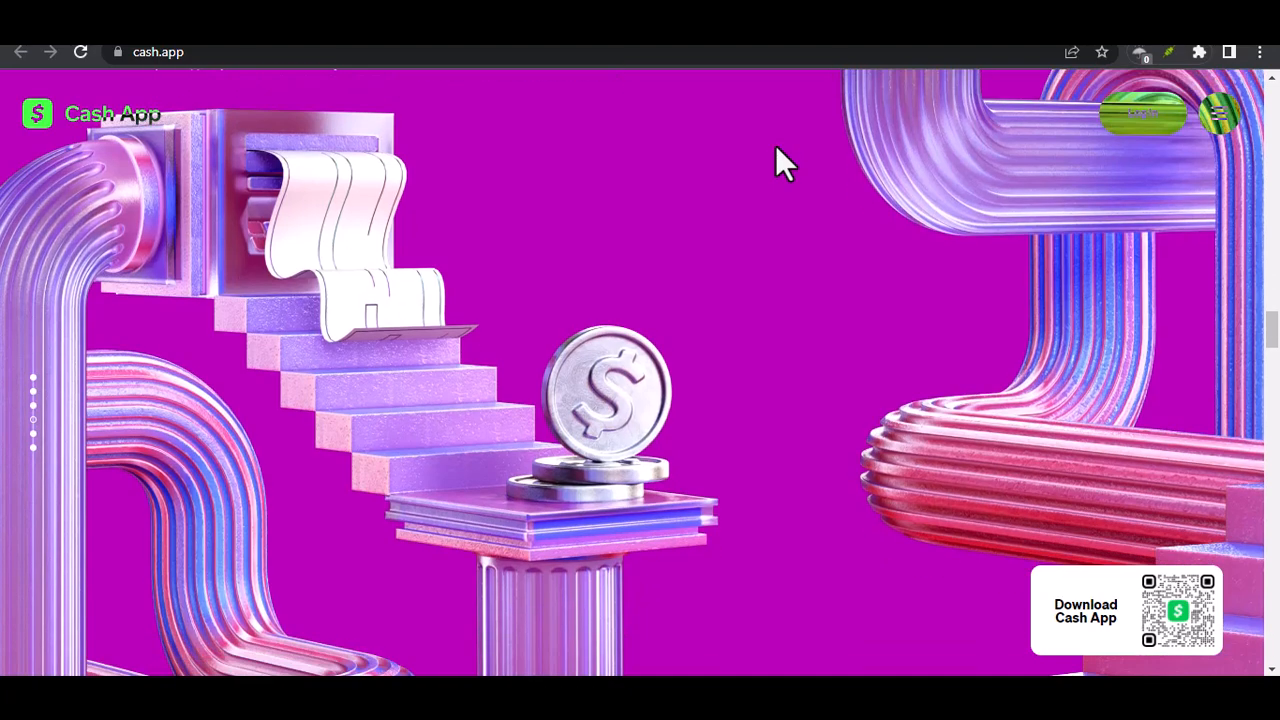